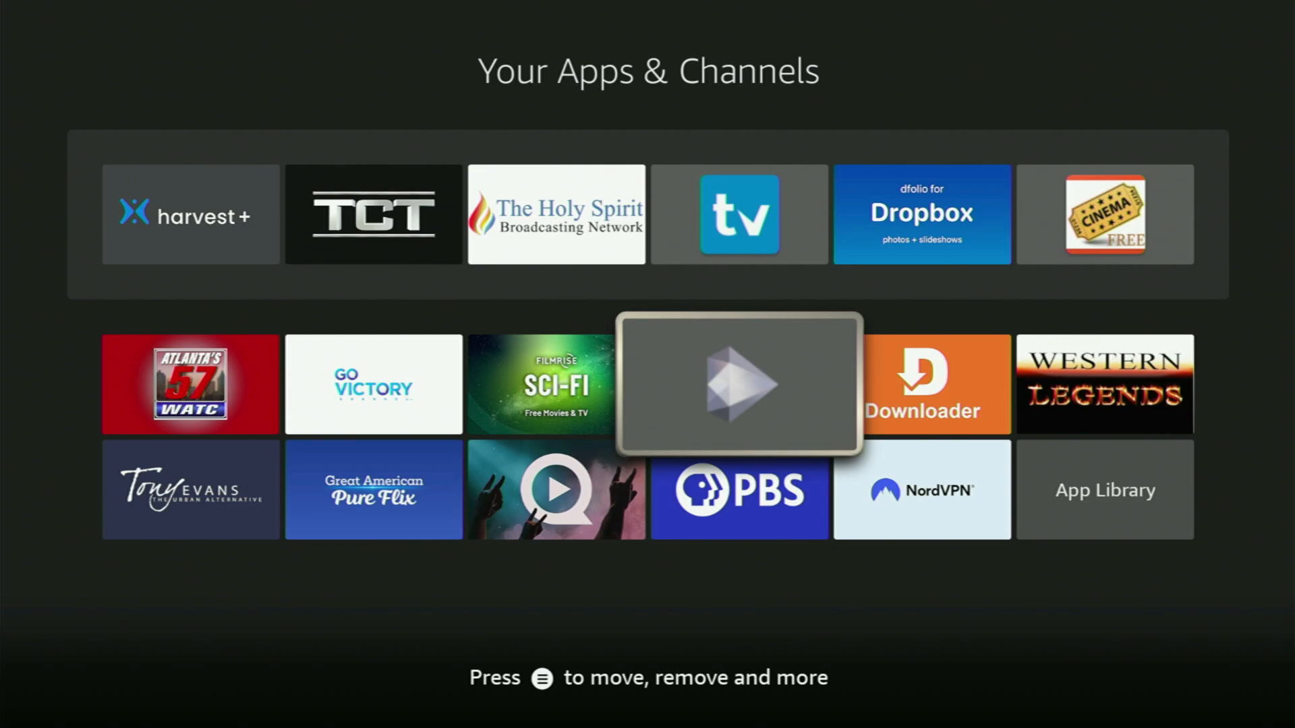
- Leave Your Apps & Channels and search 'Do' under Find to surface Downloader
key(right)
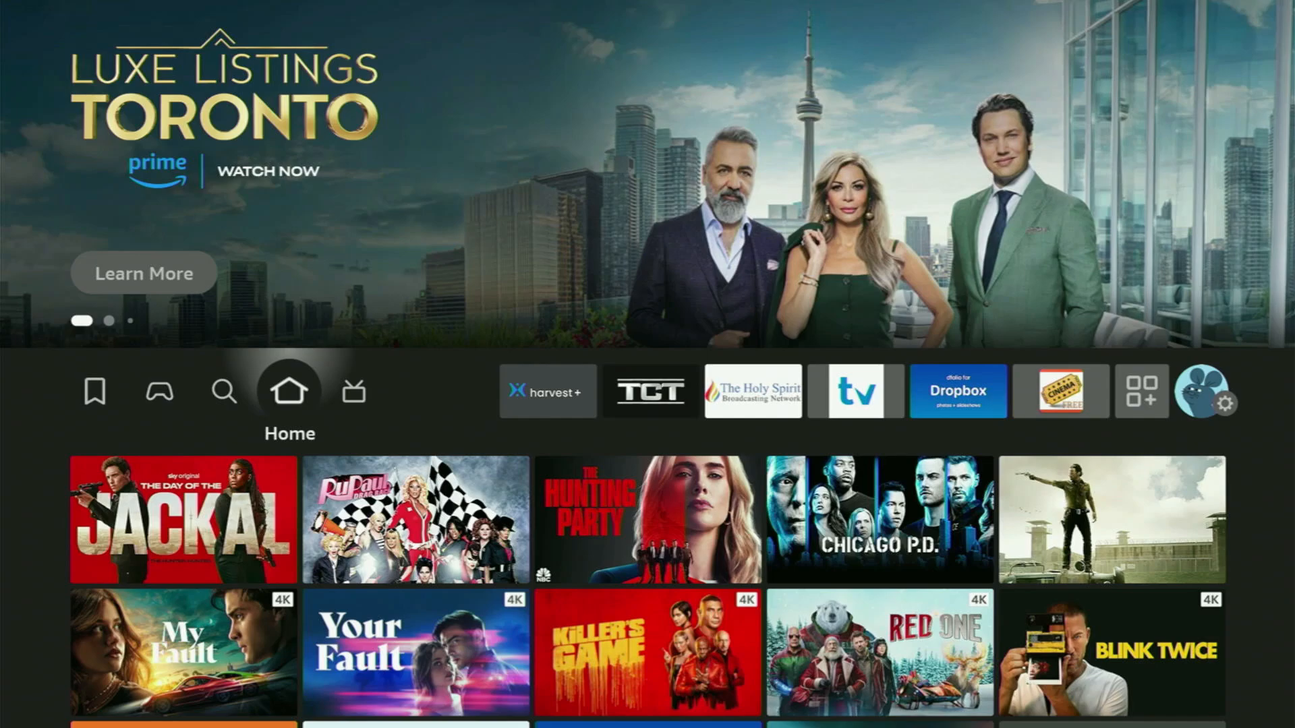
click(224, 391)
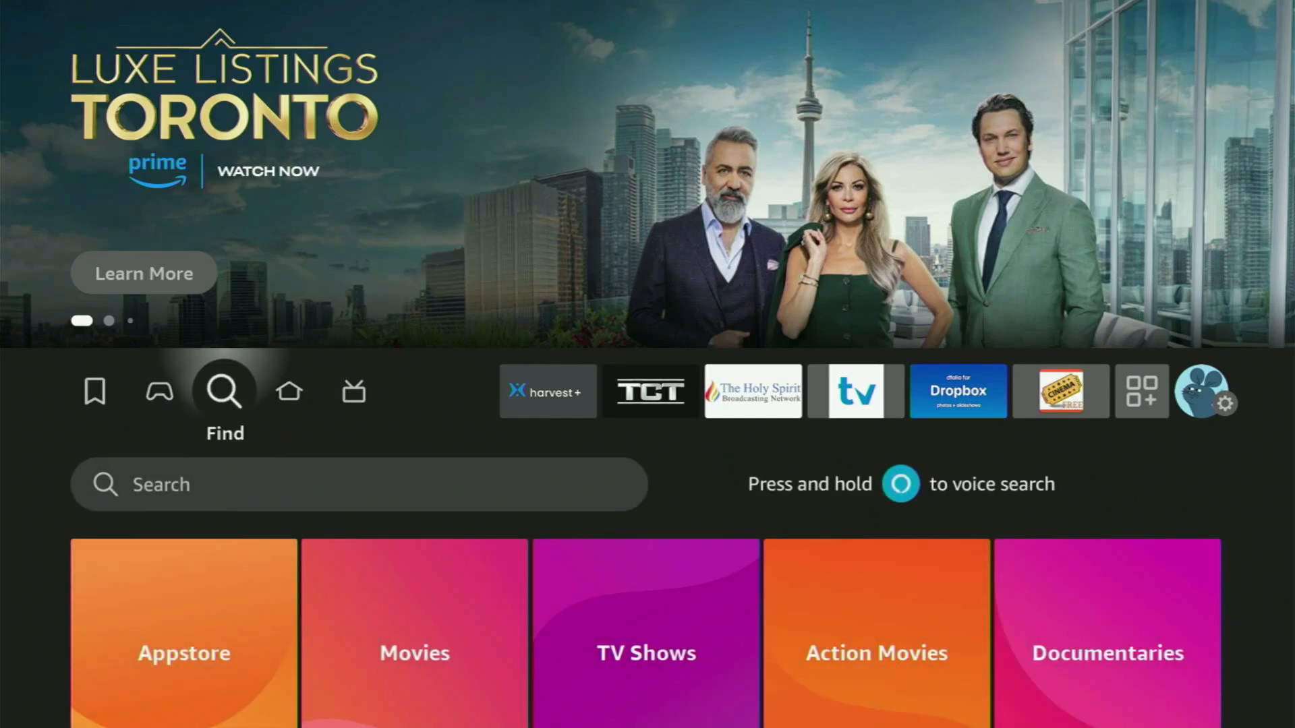
click(360, 485)
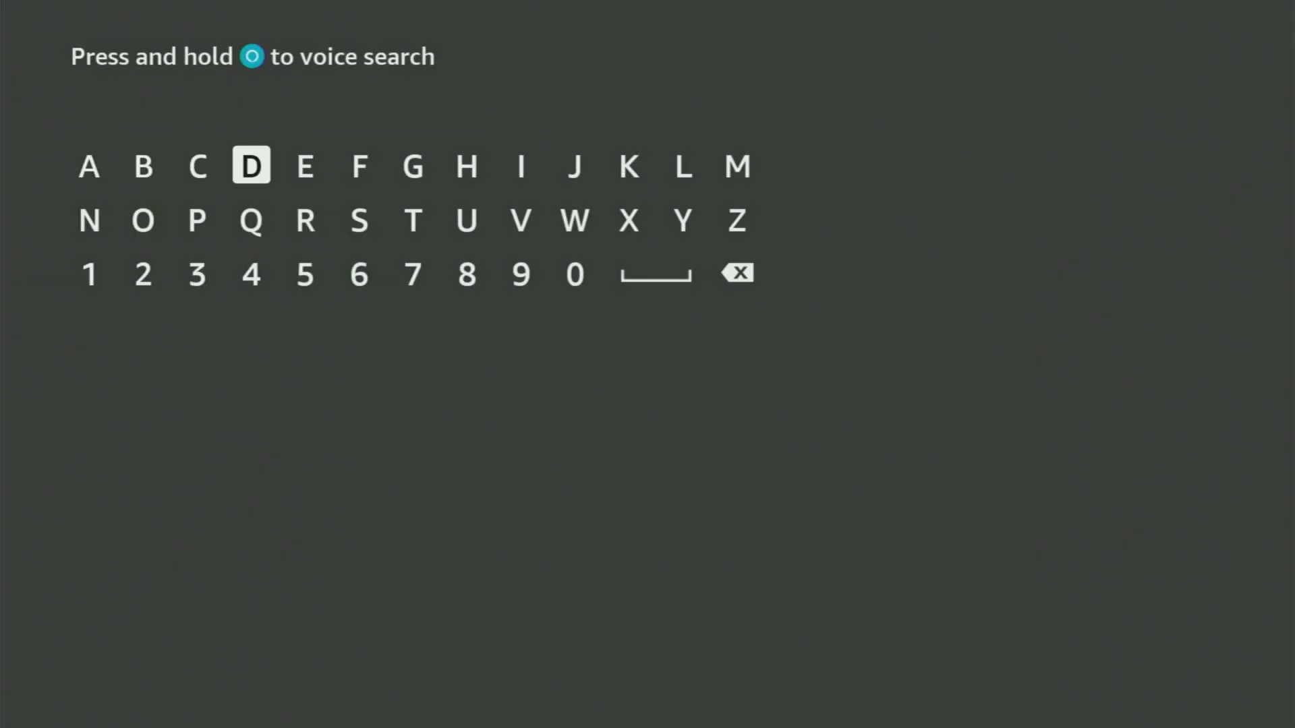
click(143, 221)
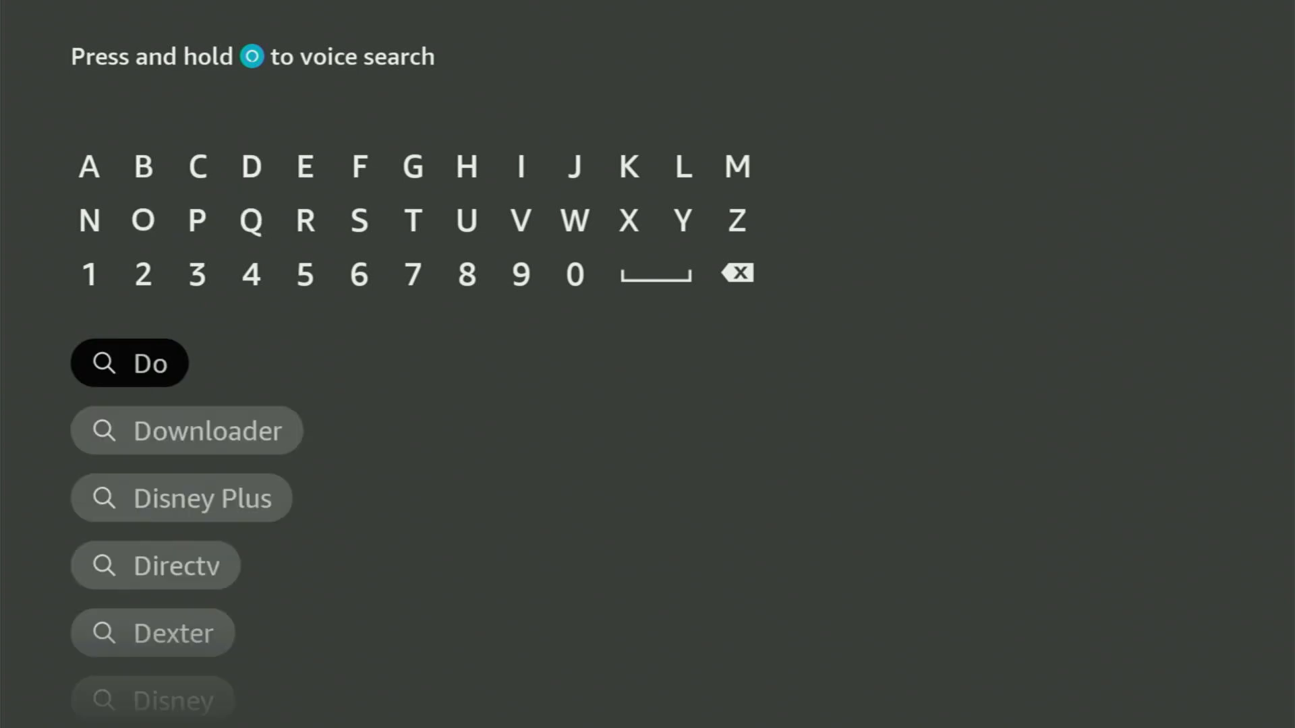
click(574, 221)
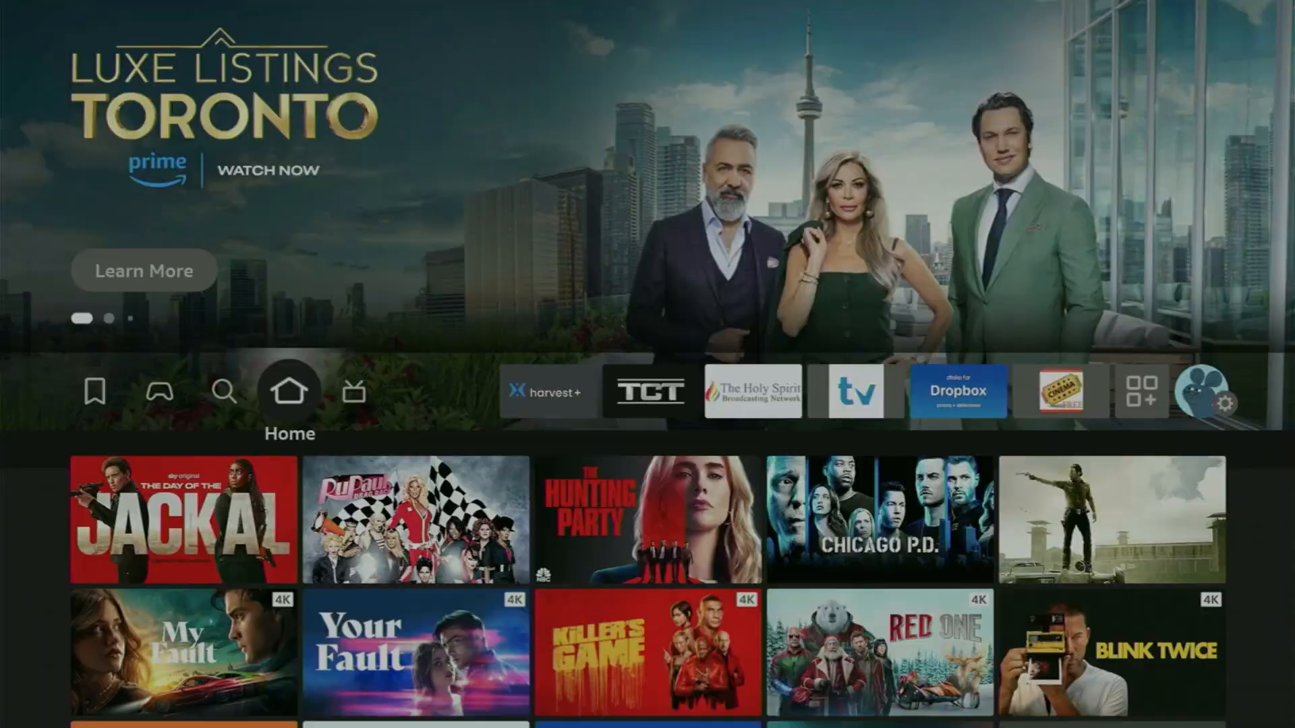
- Go to Settings > My Fire TV > About and repeatedly select the device name to unlock Developer Options
click(354, 391)
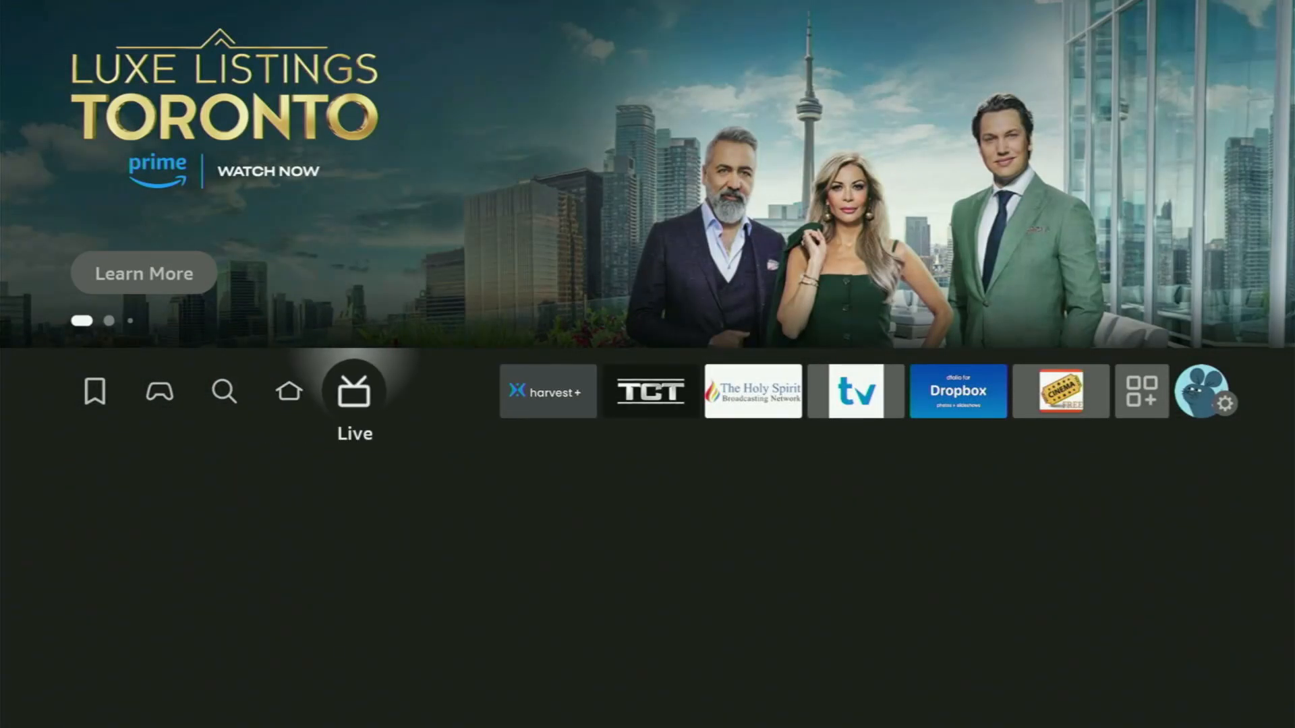
click(1229, 405)
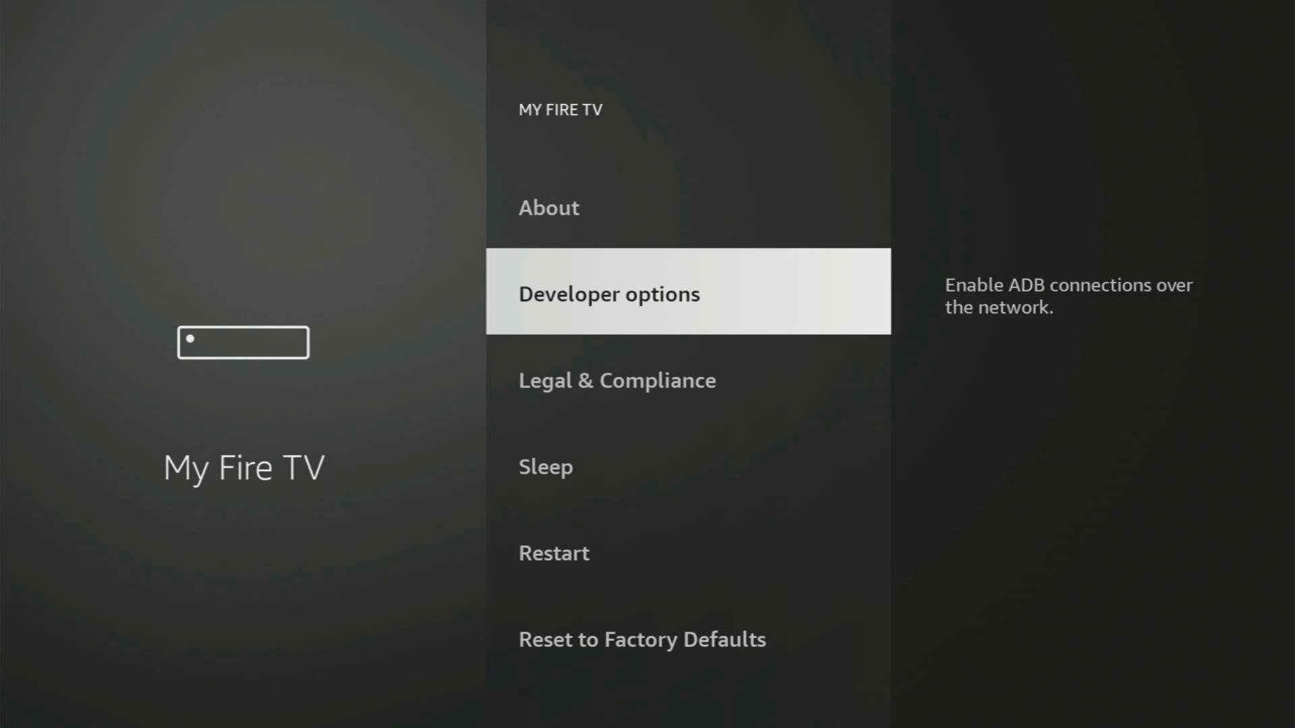
scroll(down, 3)
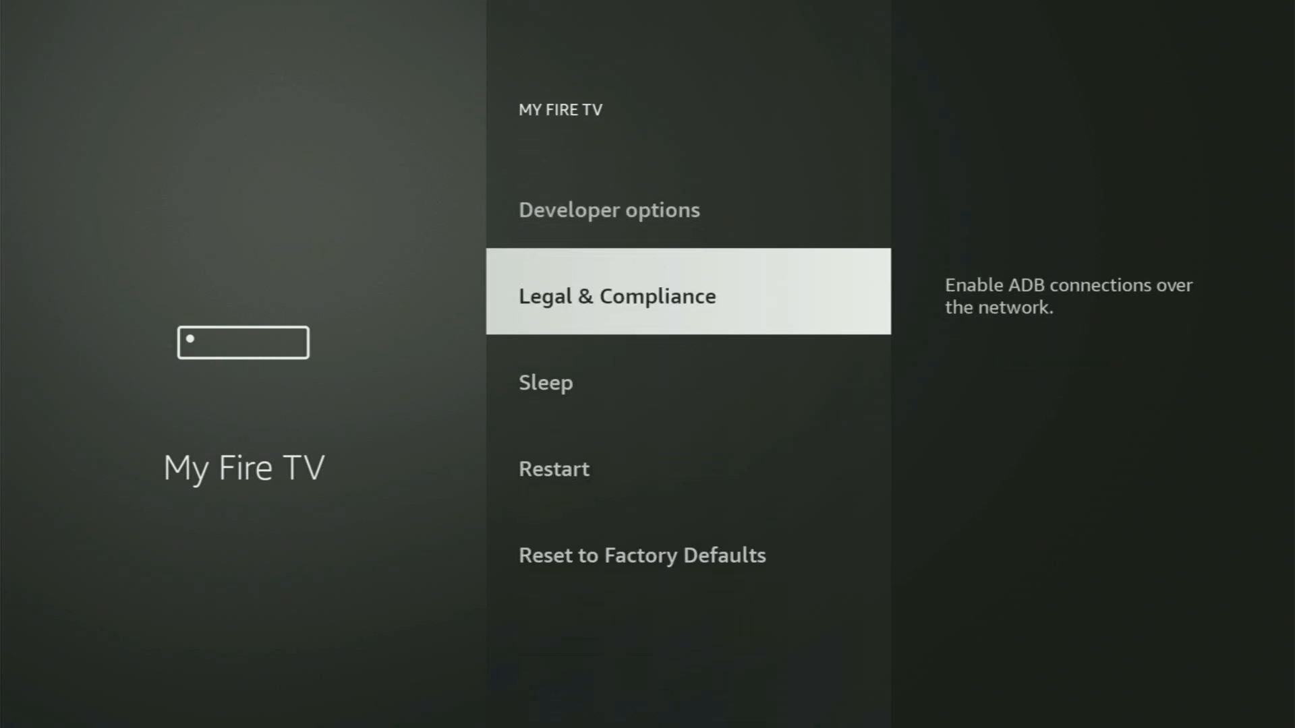
key(Down)
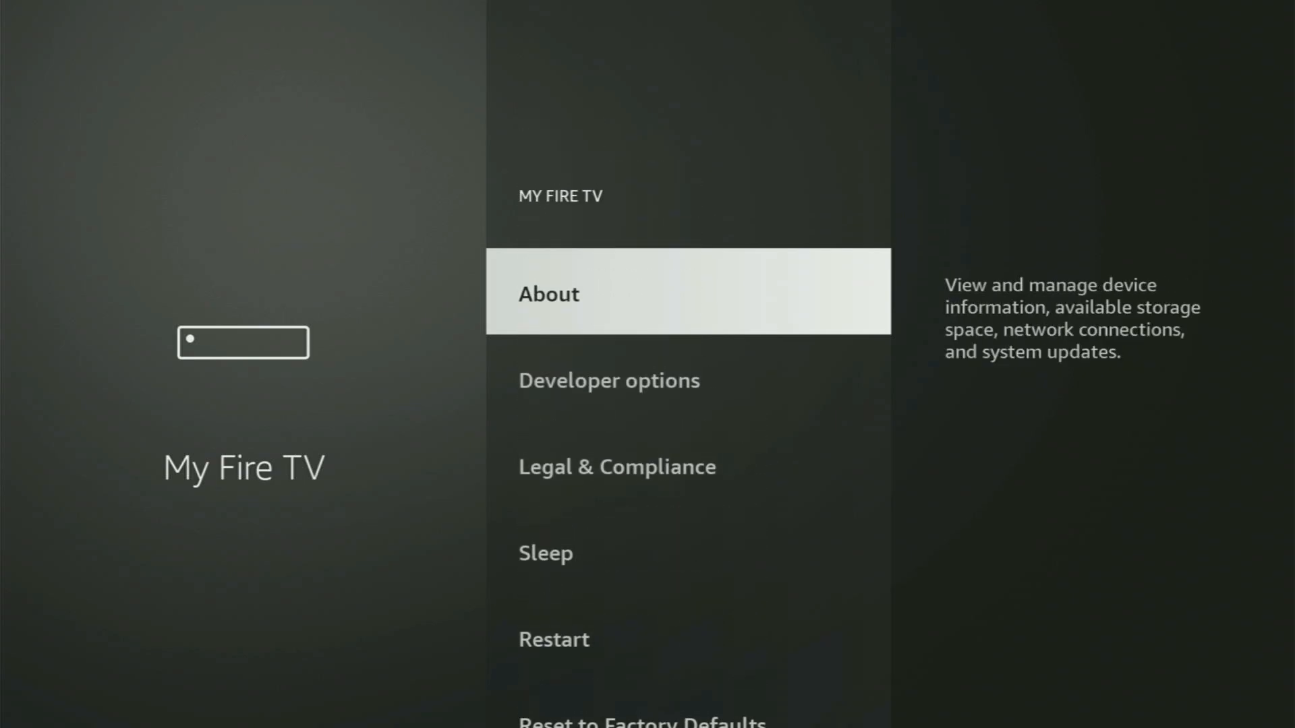
scroll(down, 3)
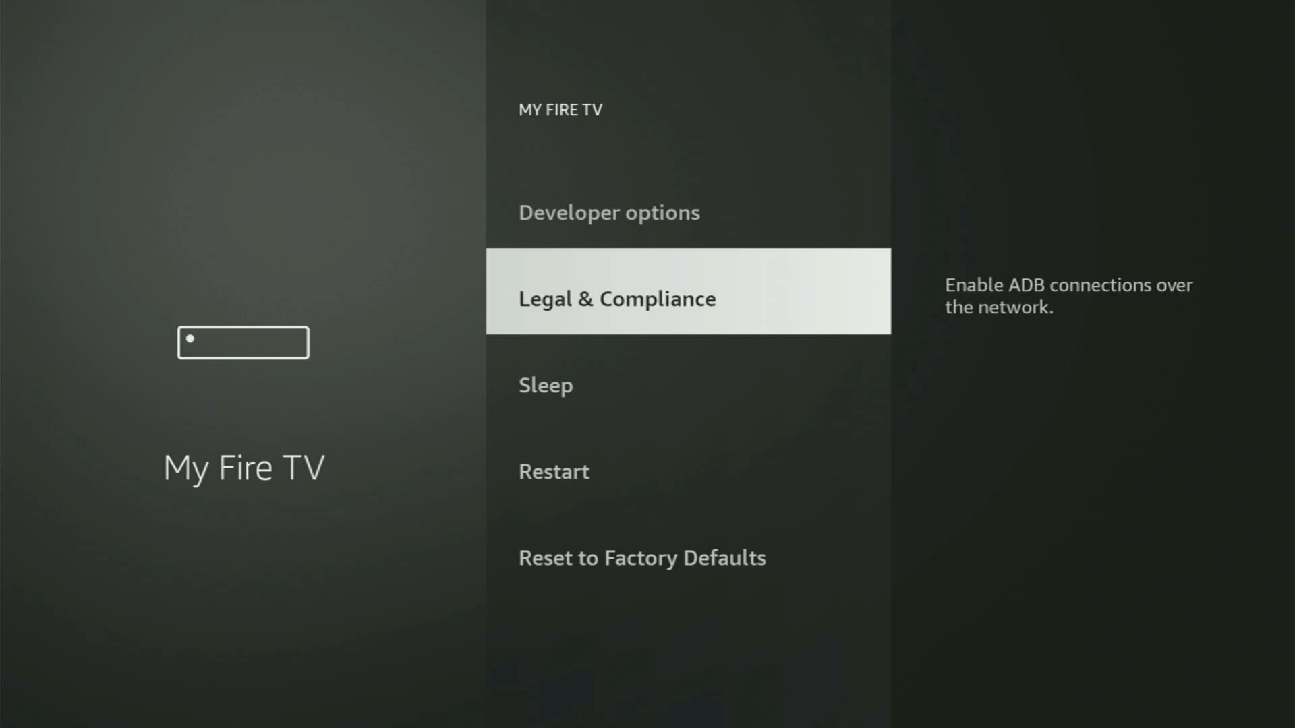
scroll(down, 3)
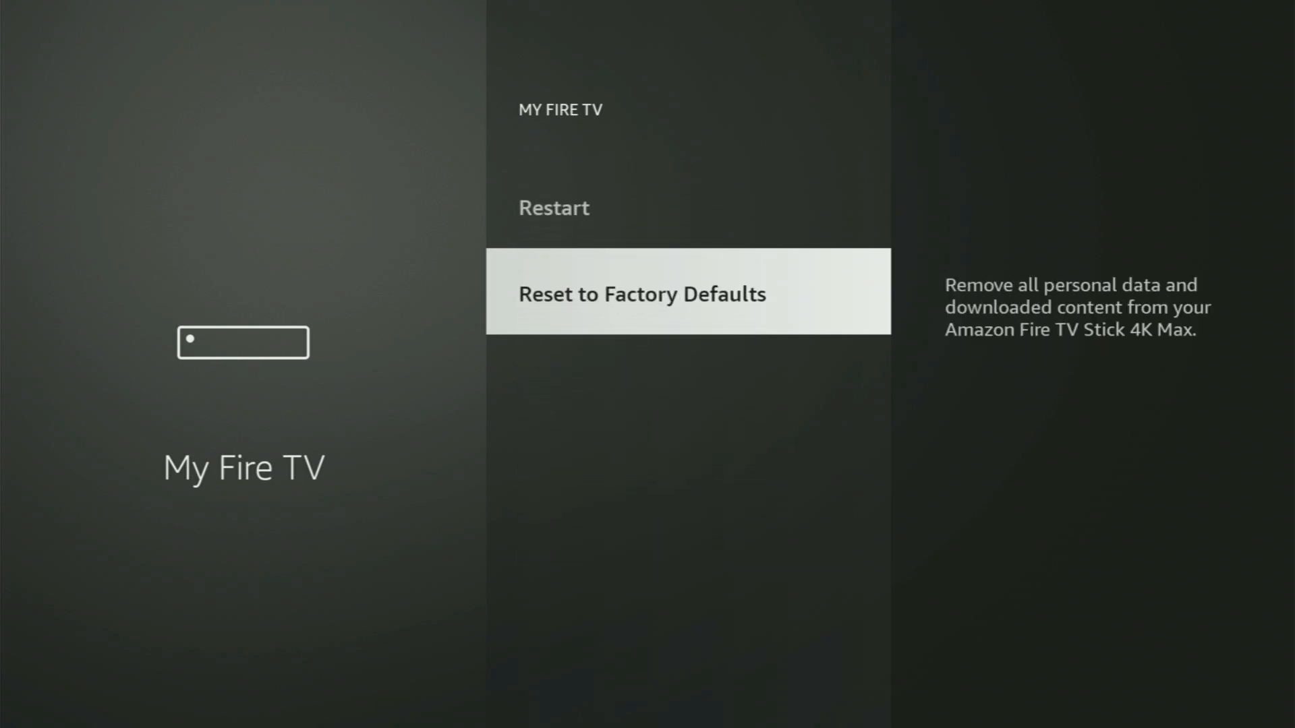
scroll(up, 3)
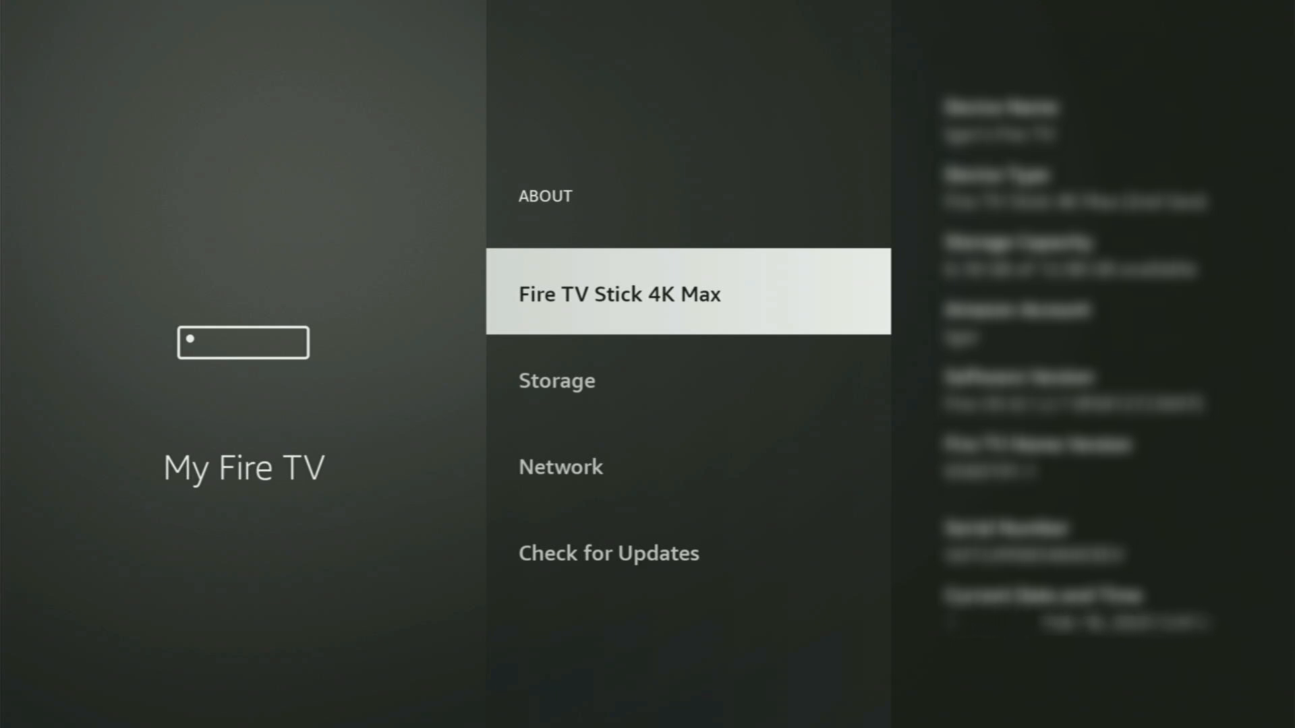
click(618, 293)
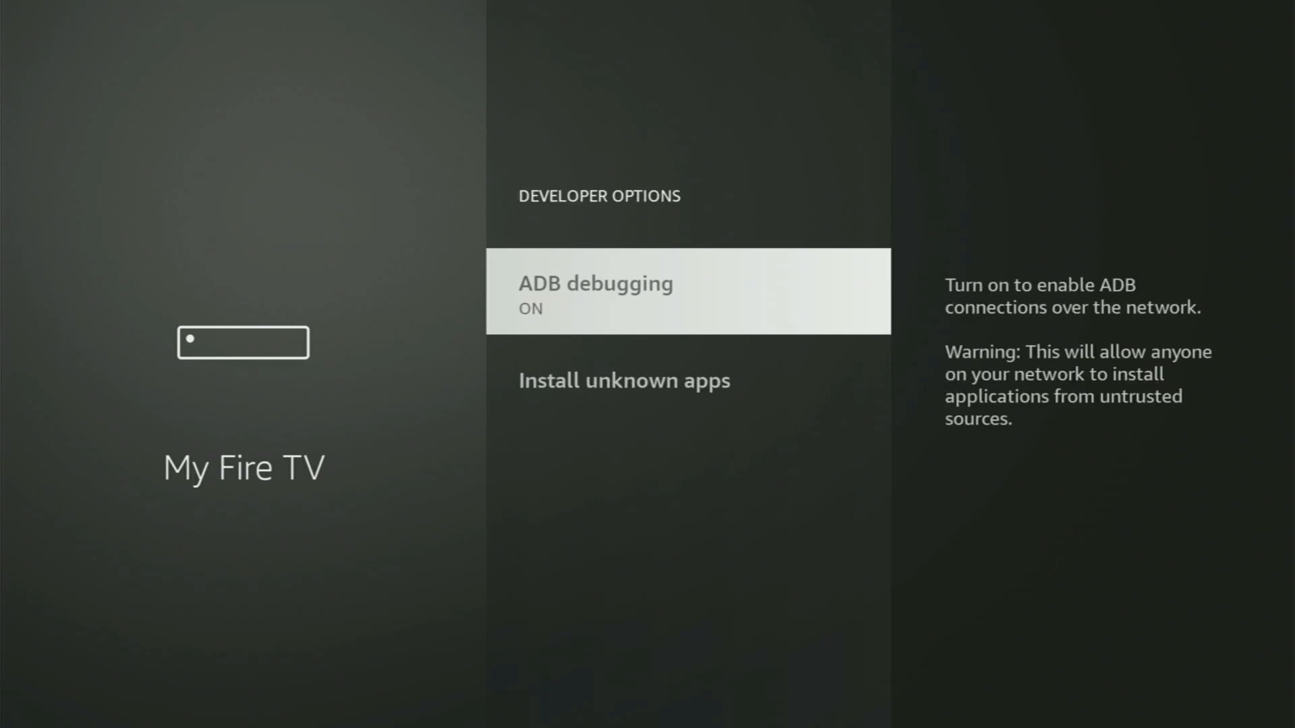
- Switch Downloader's Install unknown apps permission off
key(Down)
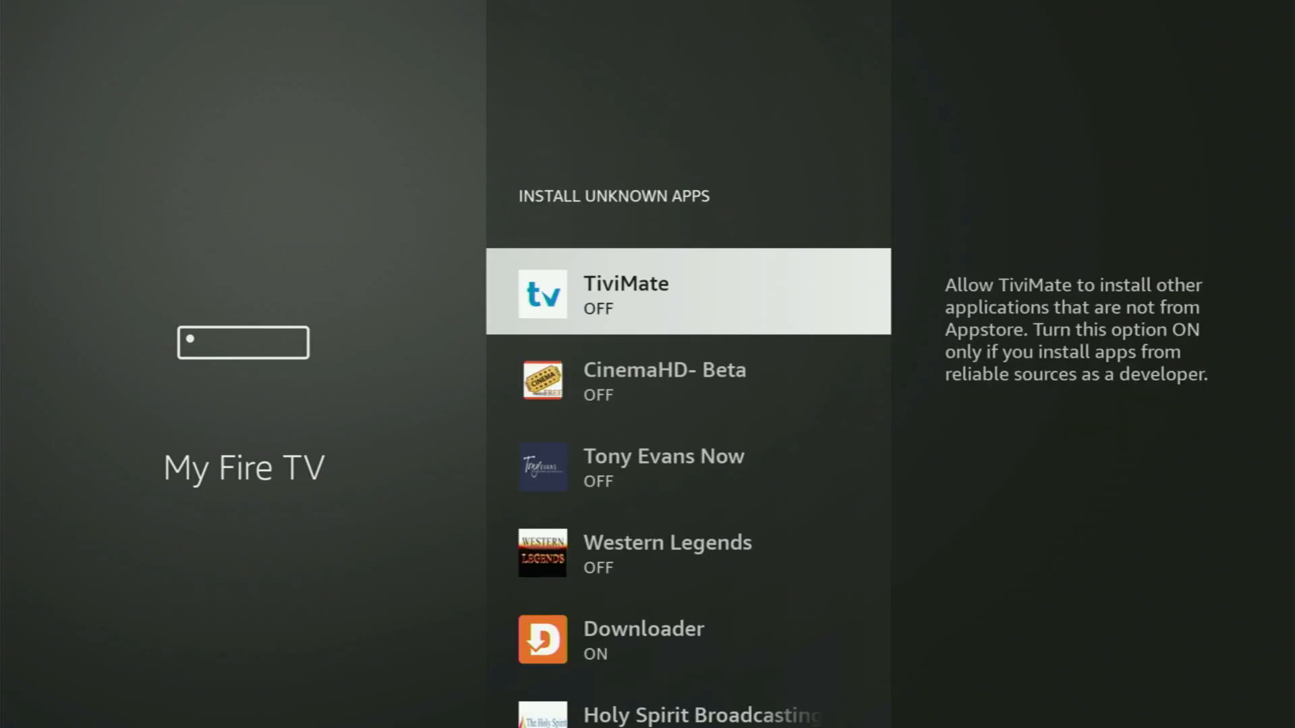
scroll(down, 3)
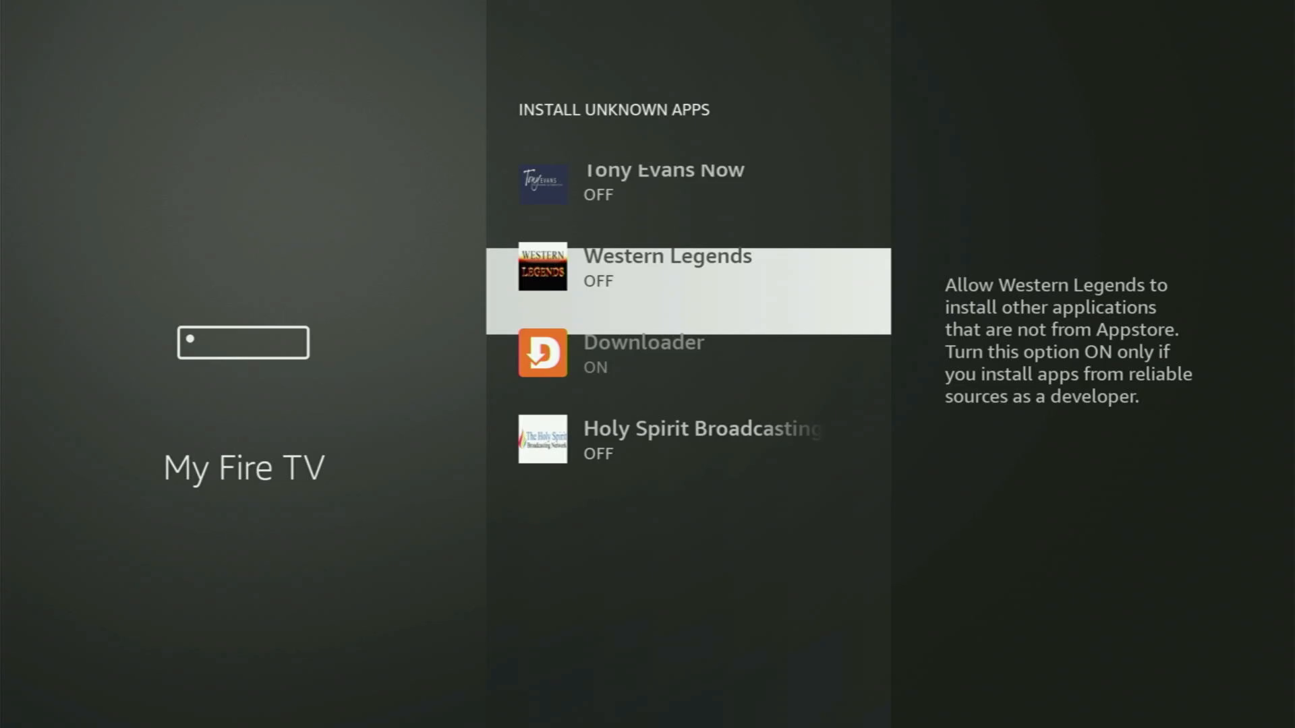
scroll(down, 3)
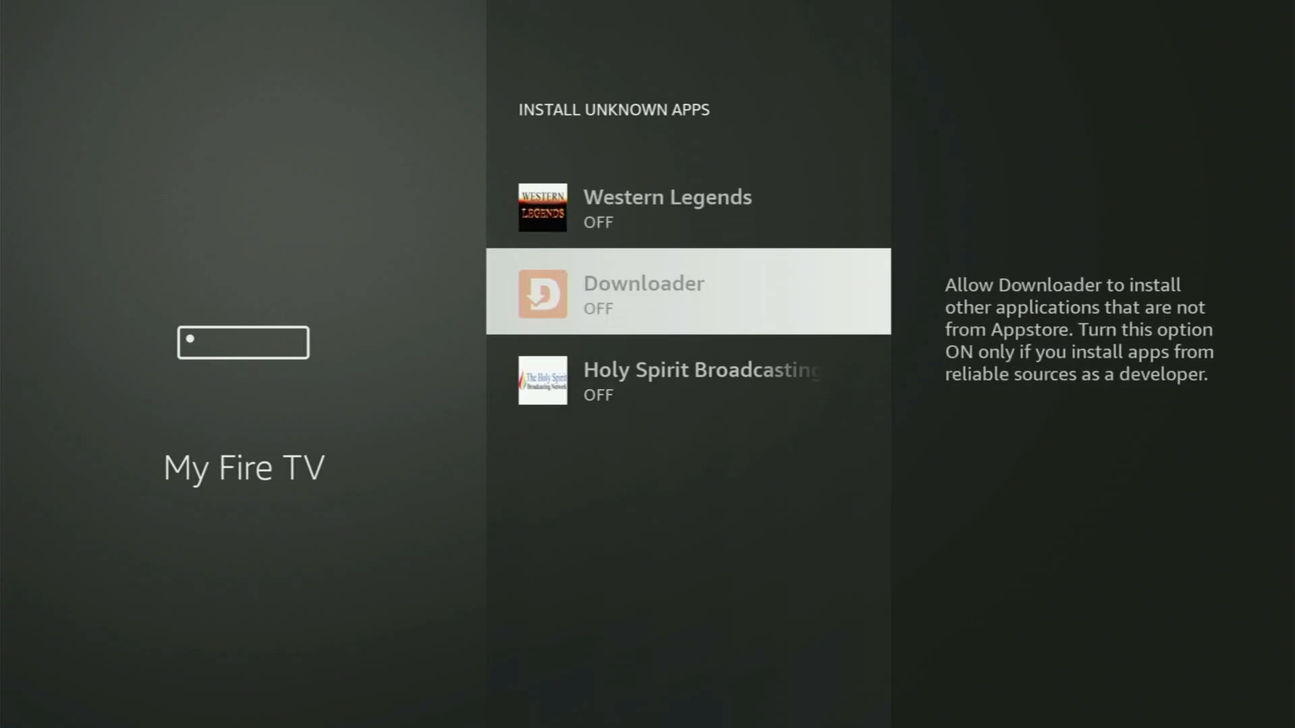
click(685, 290)
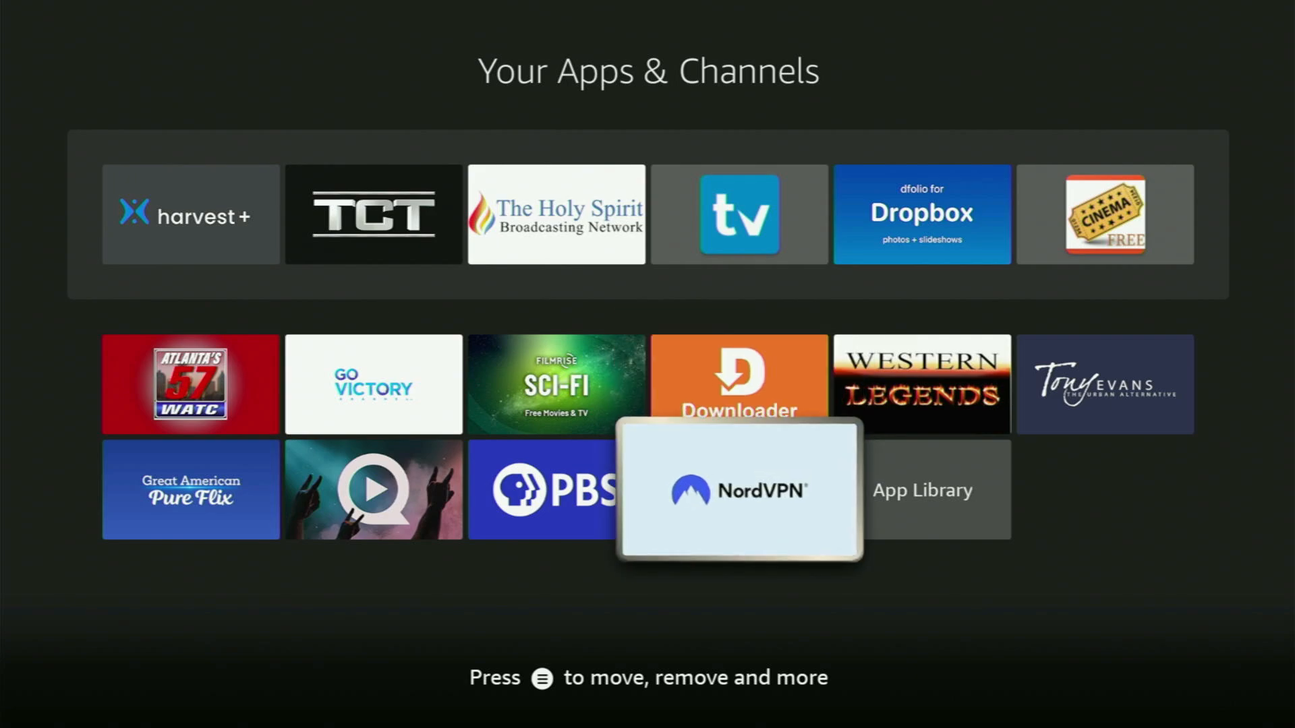
- Launch NordVPN on the Montreal P2P server and scroll the Countries list past Iceland, Nepal, Slovakia
click(737, 489)
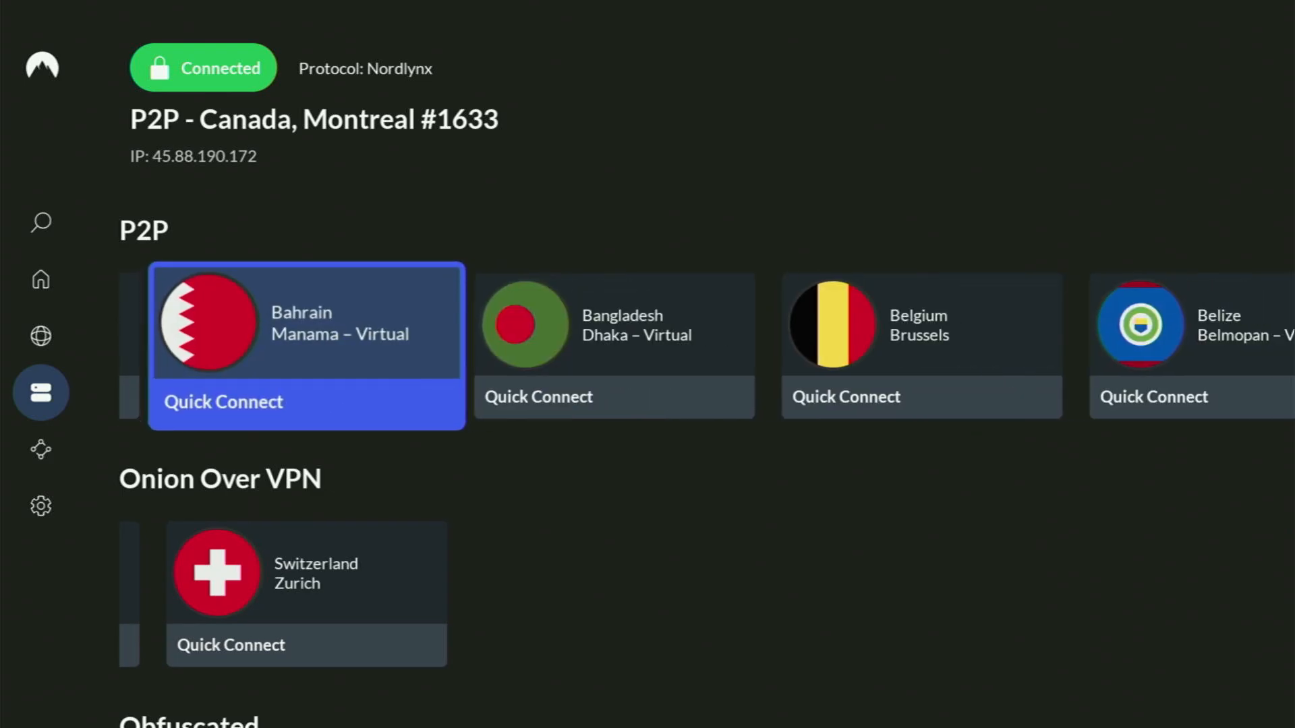
scroll(down, 3)
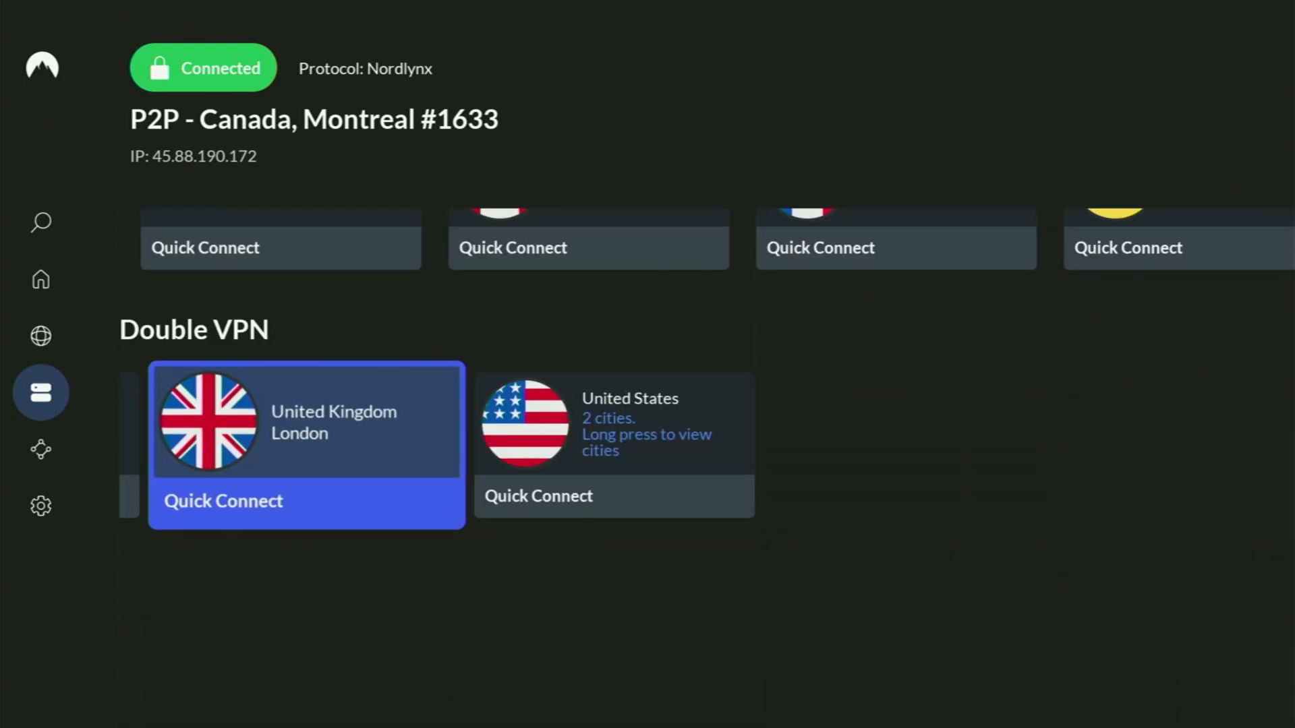
scroll(down, 3)
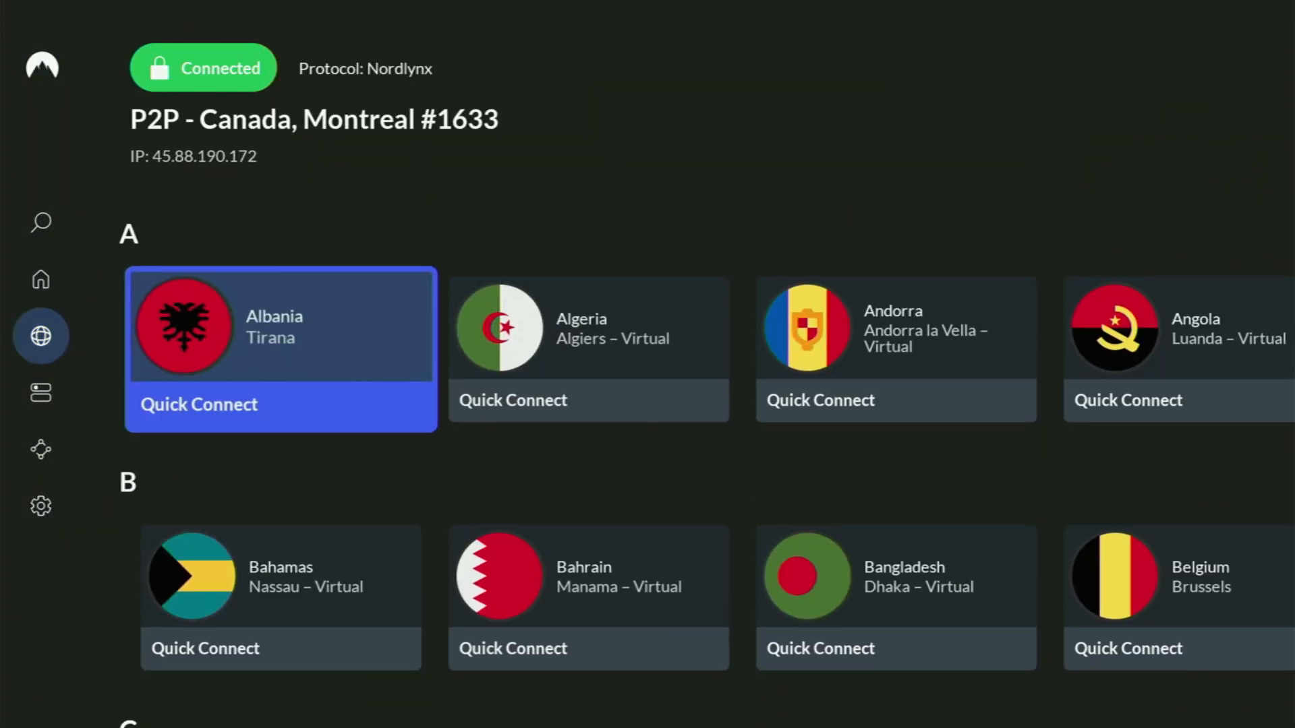
scroll(down, 3)
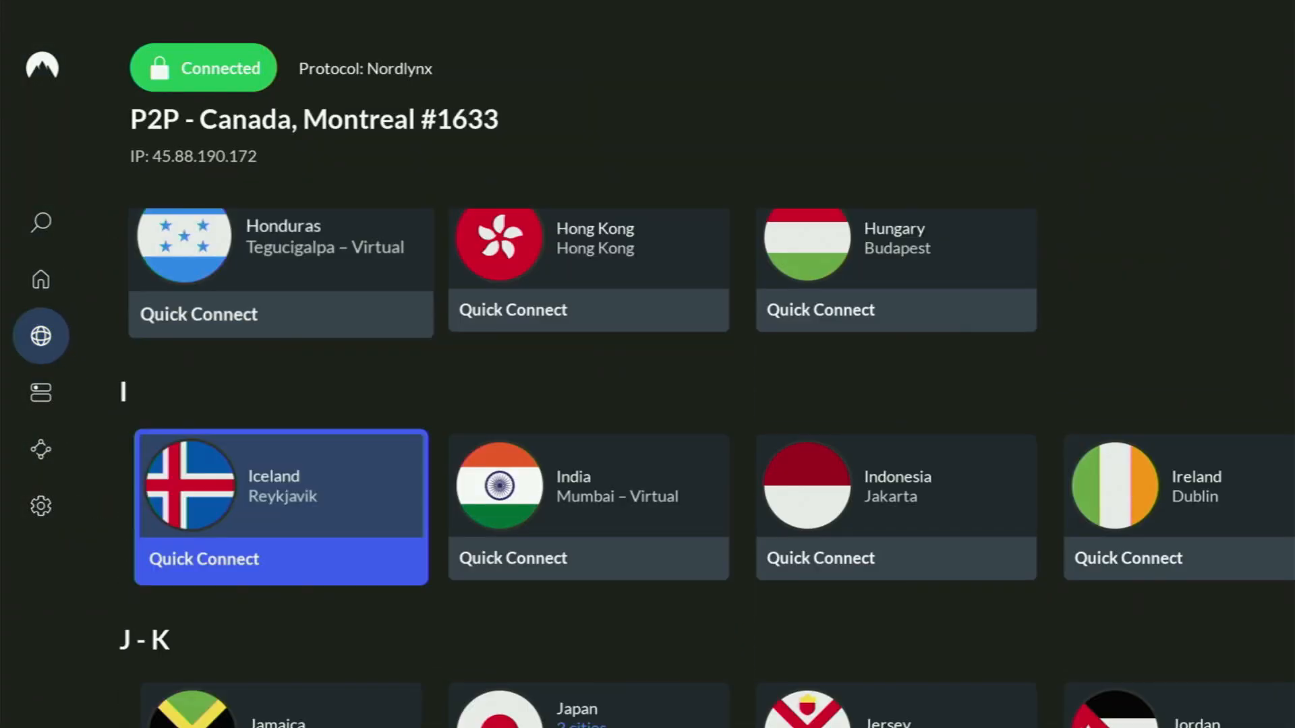
scroll(down, 3)
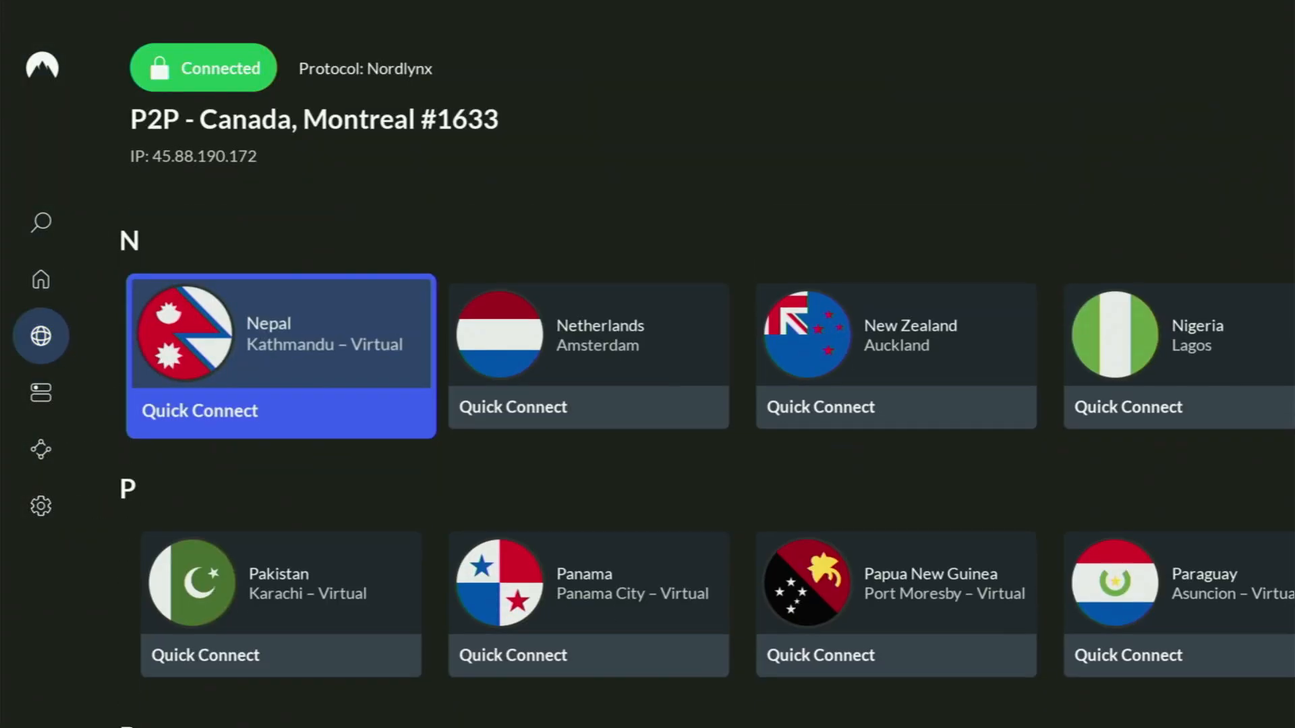
scroll(down, 3)
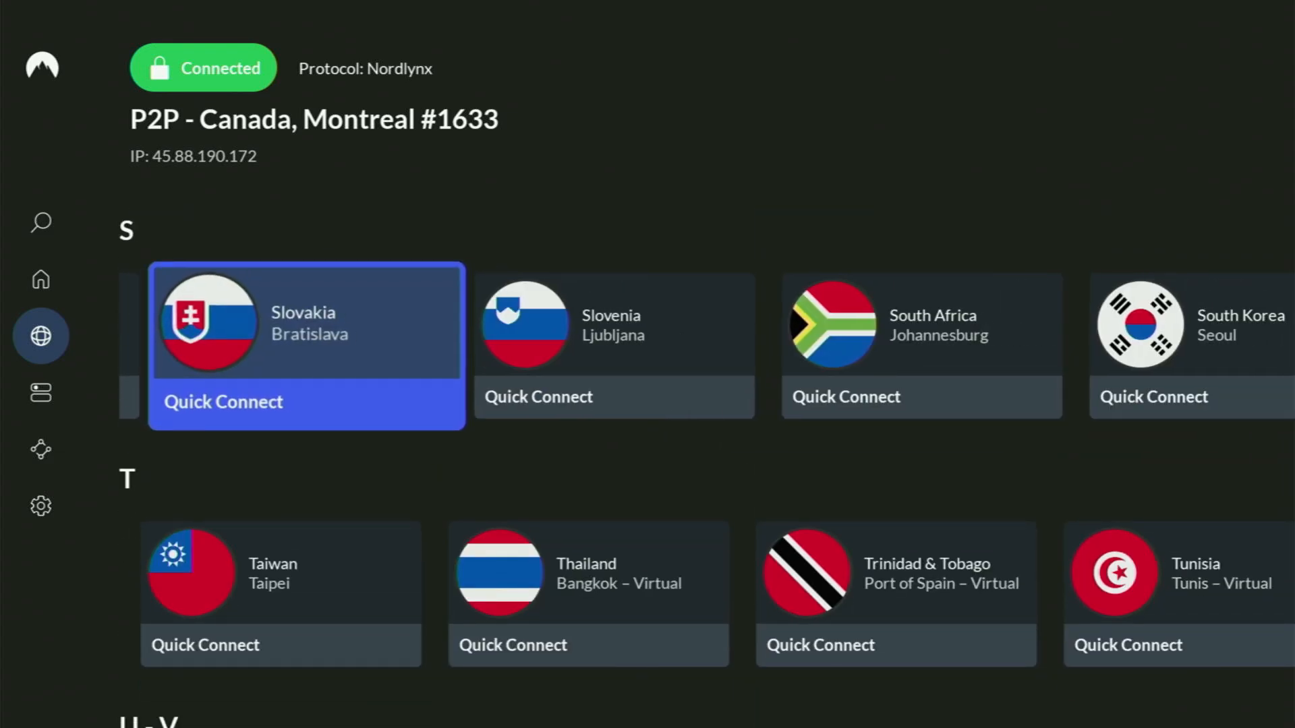
scroll(down, 3)
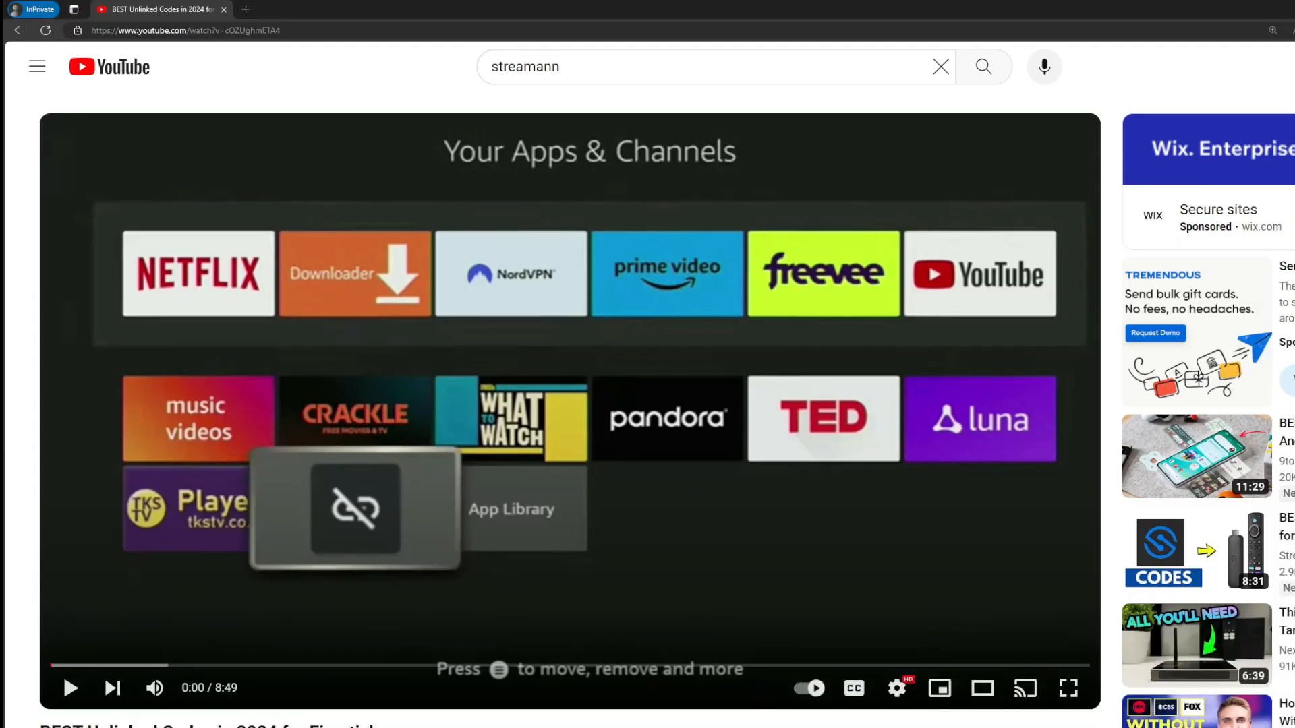
- Scroll past the video description and select the pinned three-months-free NordVPN link
scroll(down, 3)
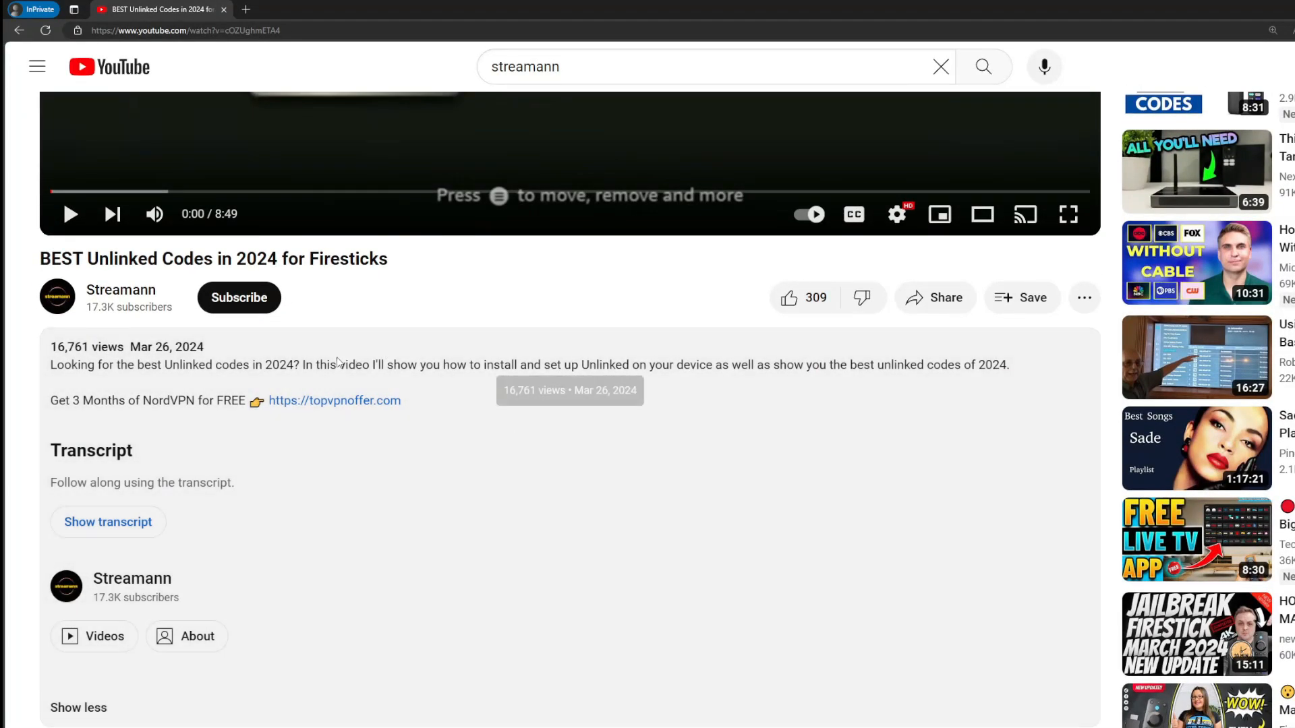
scroll(down, 3)
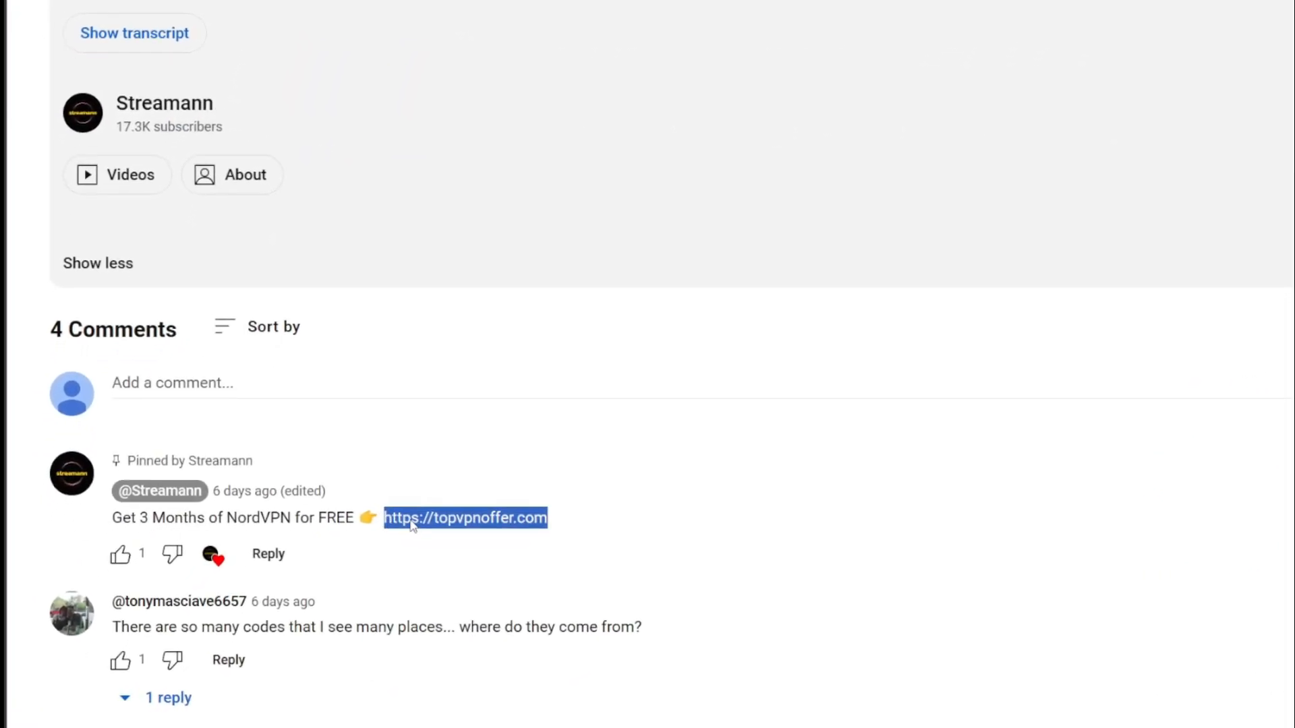
click(464, 519)
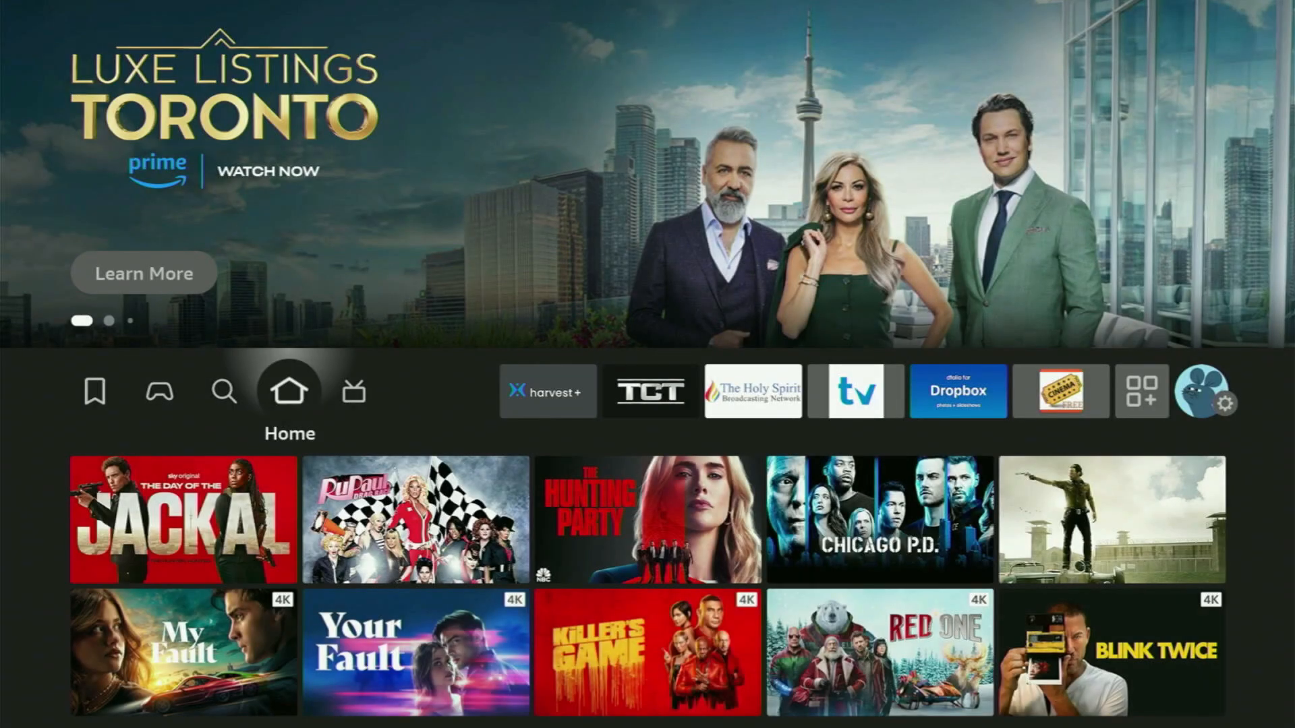
- Launch Downloader from Your Apps & Channels
click(1141, 391)
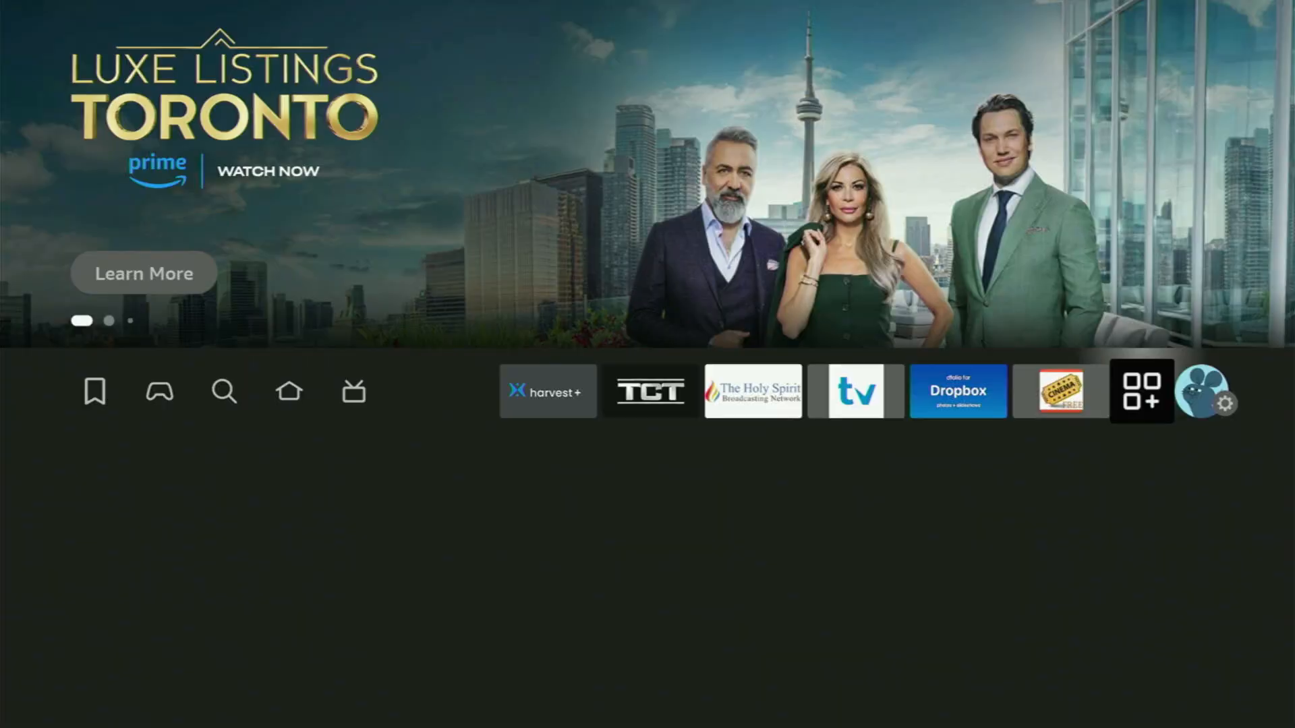
click(1141, 391)
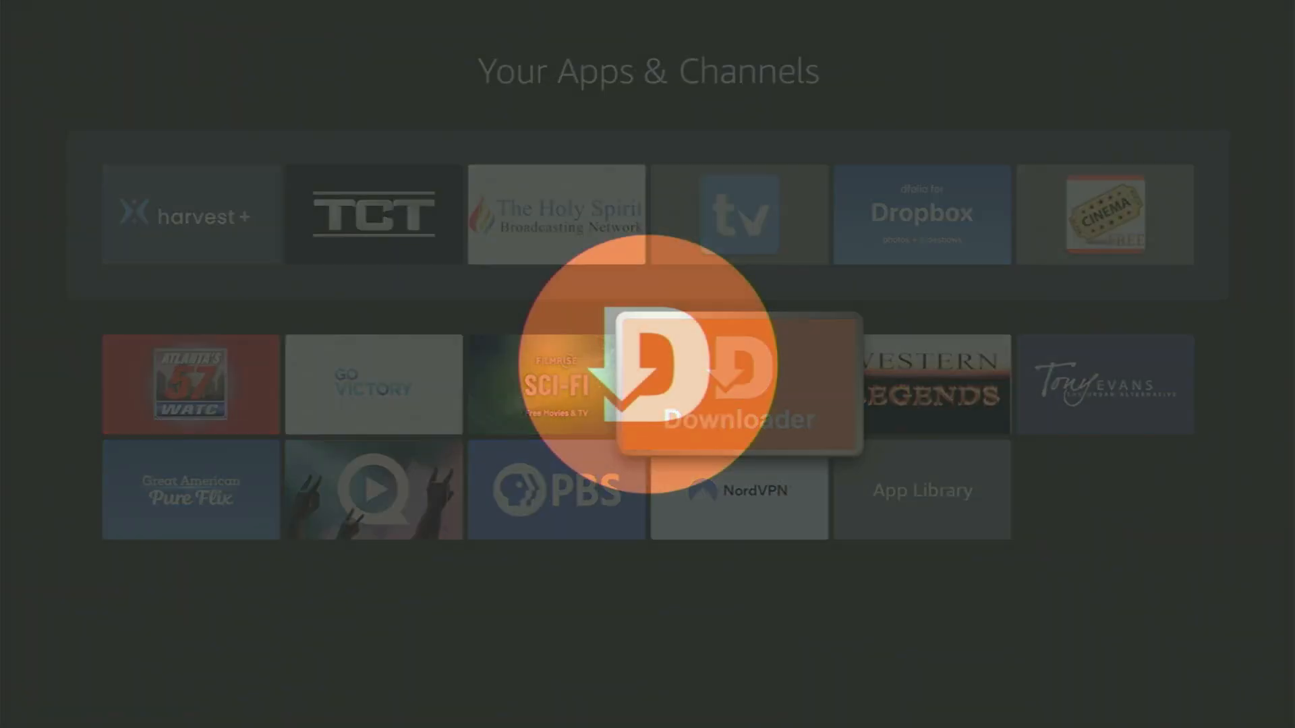
click(736, 385)
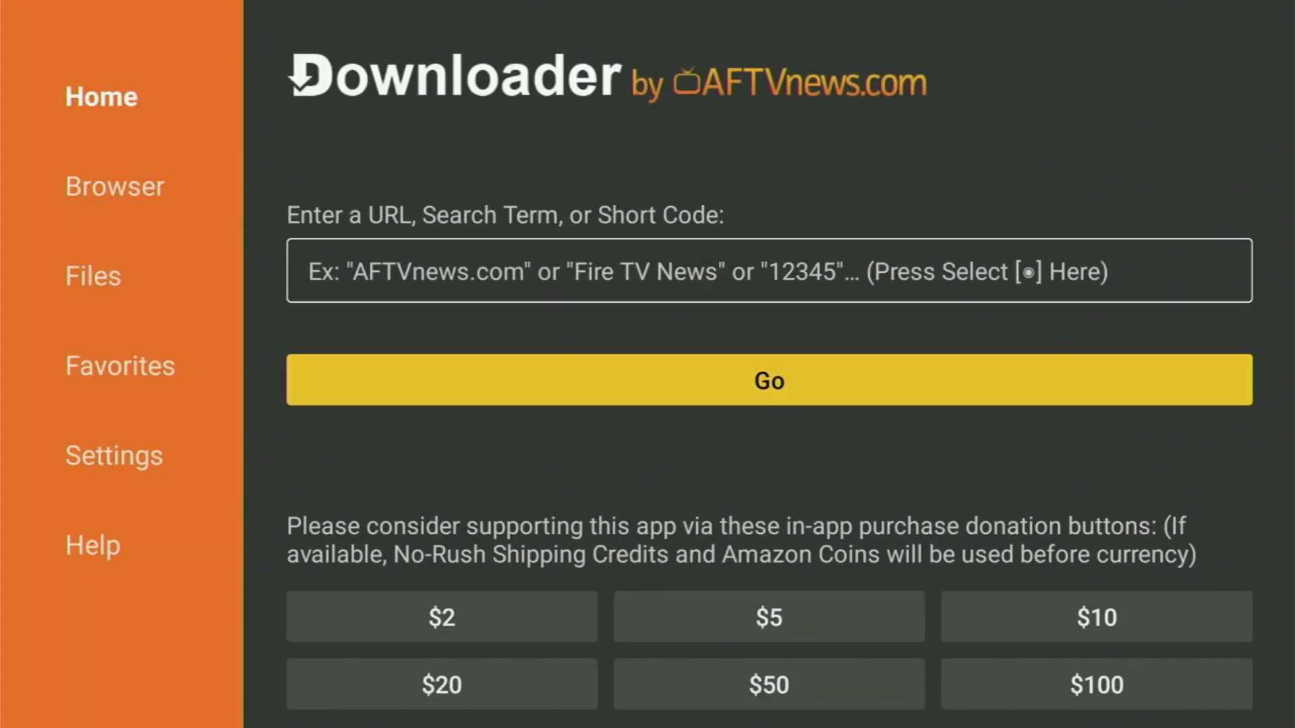
- Enter the Sparkle TV numeric short code in Downloader's URL field and press Go
click(767, 271)
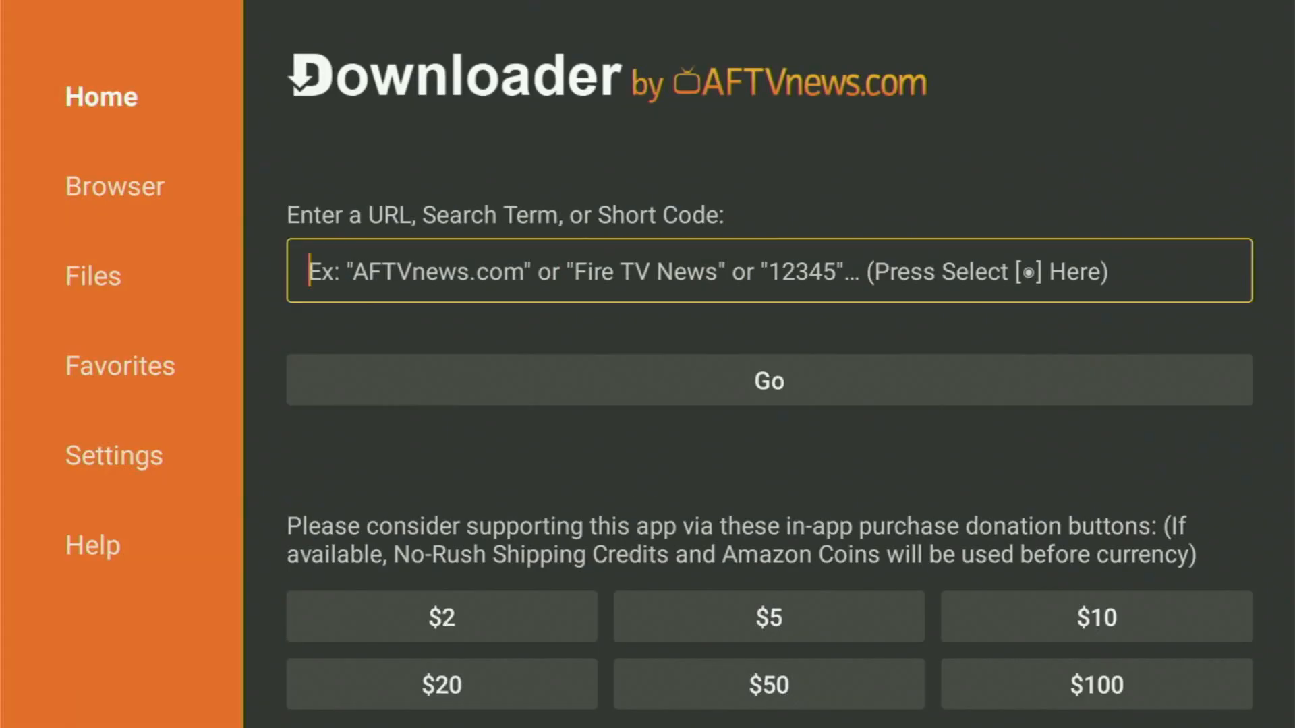
click(768, 272)
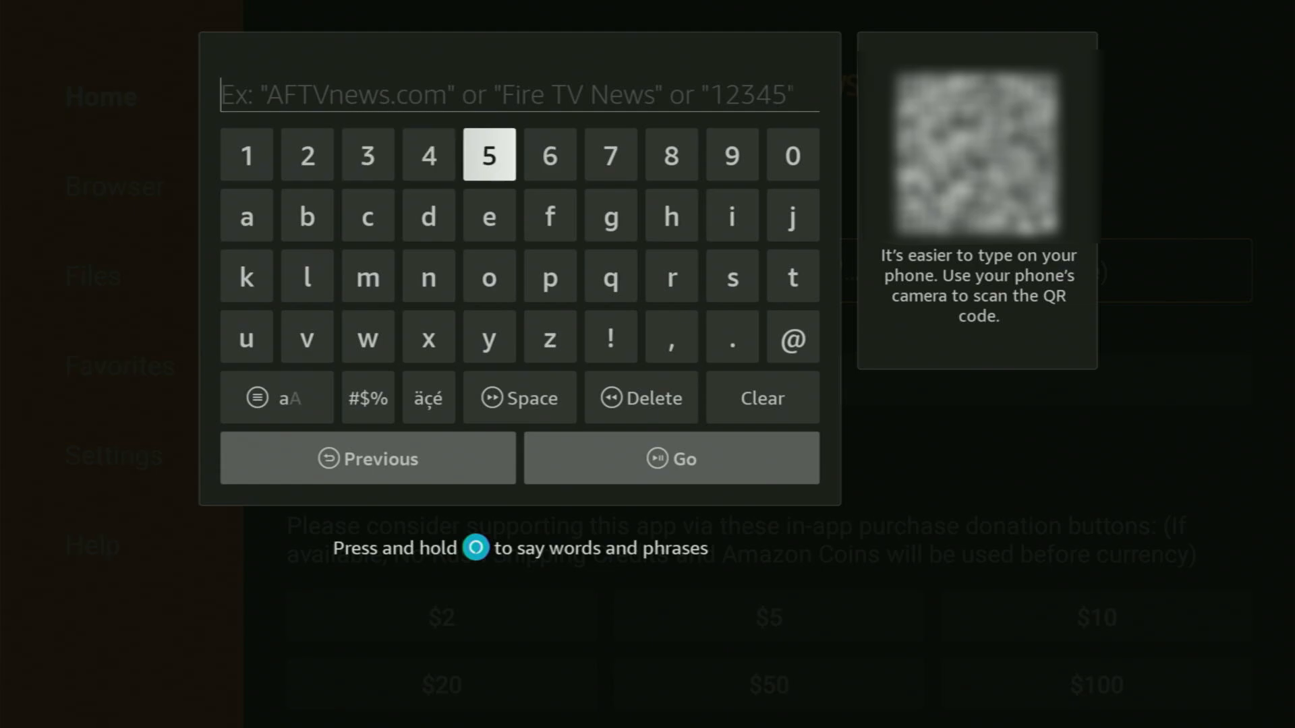
click(488, 155)
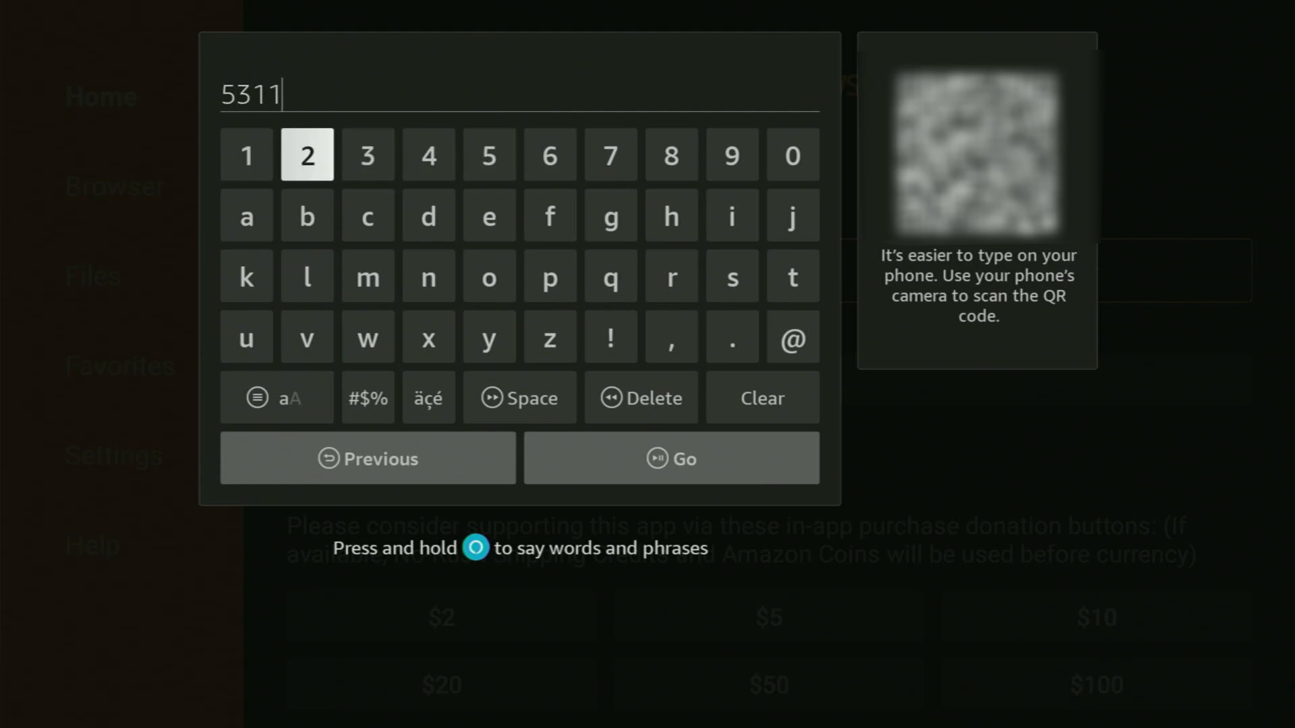
click(732, 155)
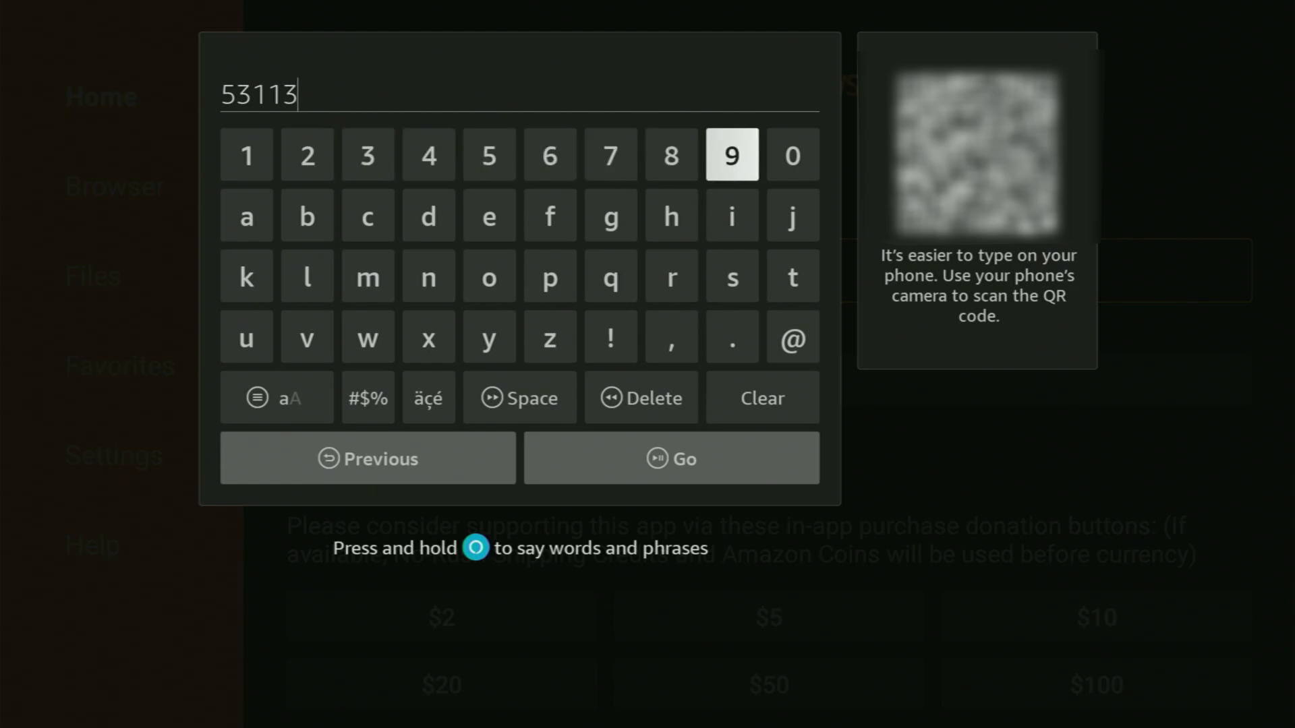
click(791, 155)
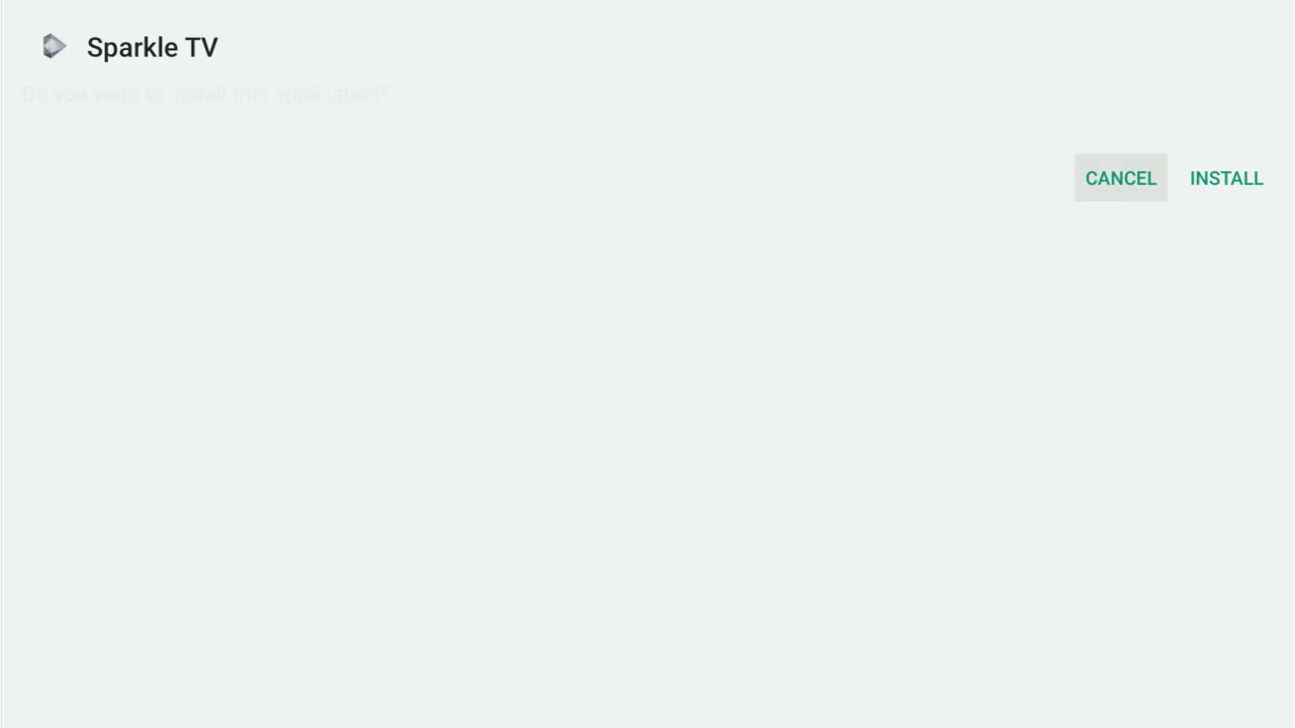
- Install Sparkle TV, then delete the downloaded APK in Downloader's Status dialog
click(1225, 178)
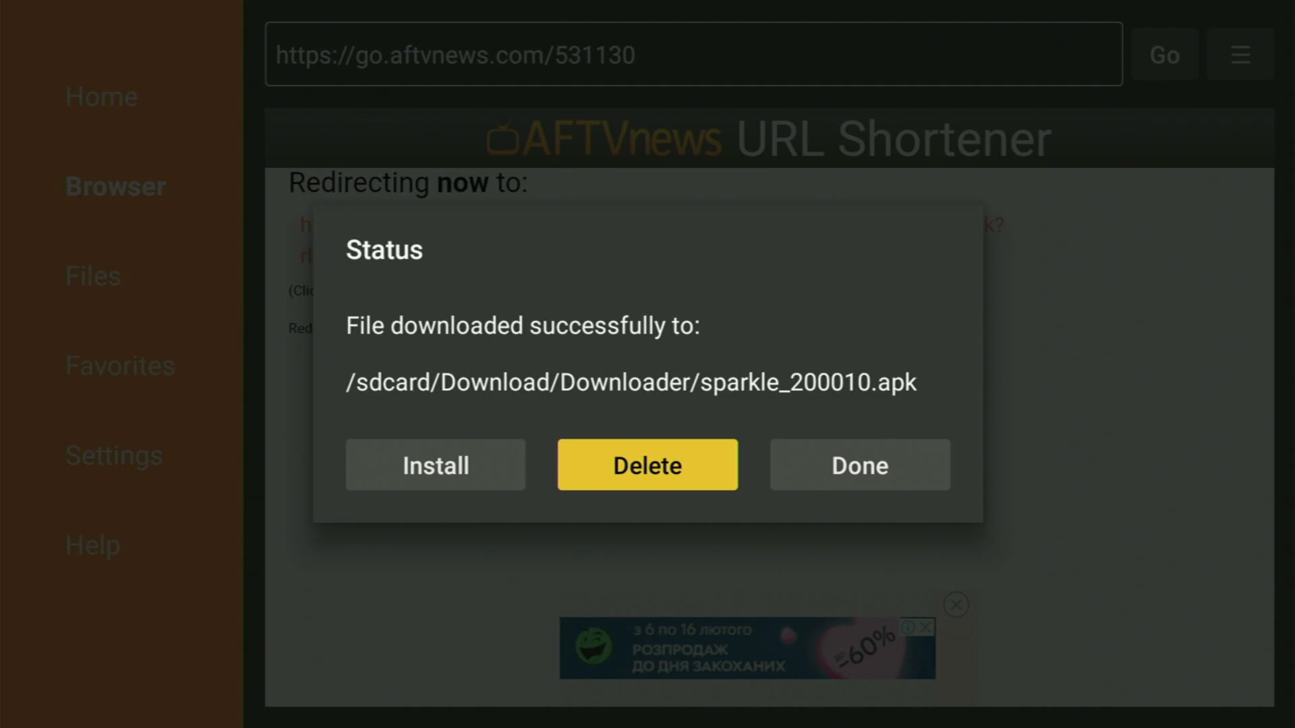
click(858, 465)
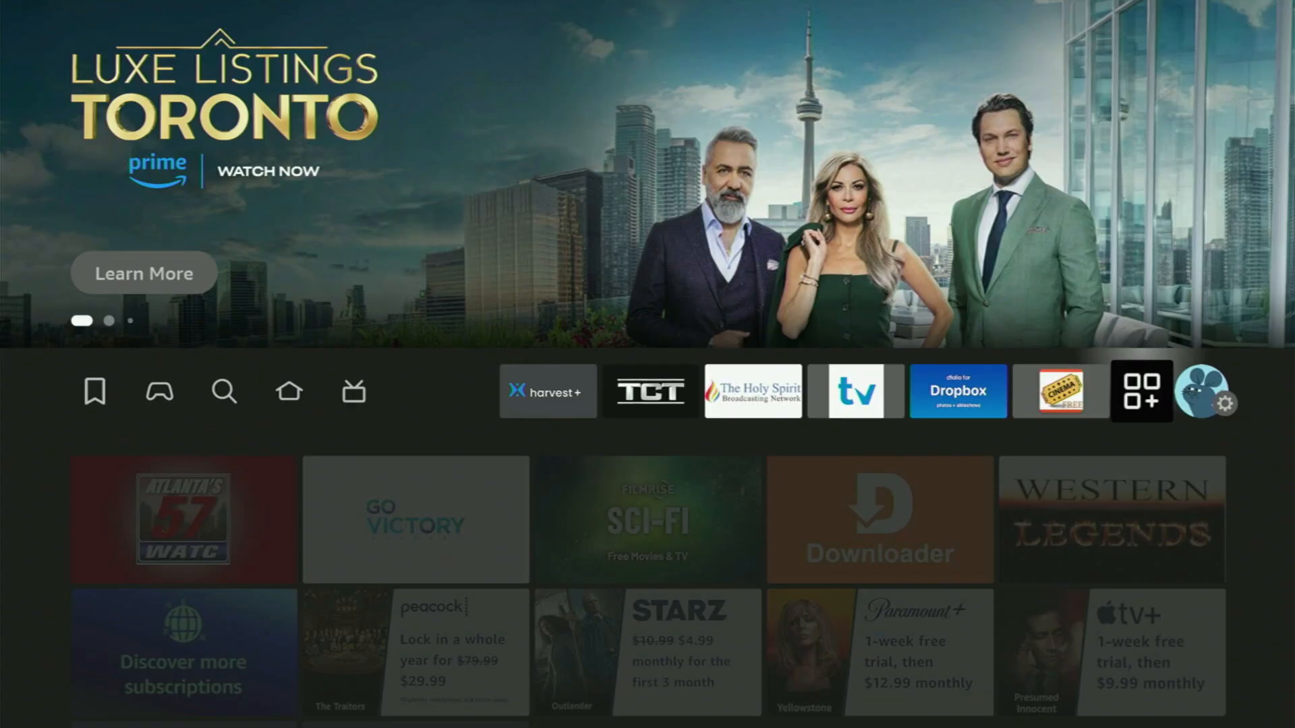
- Highlight Sparkle TV in Your Apps & Channels and pick Move to front from its menu
click(1141, 390)
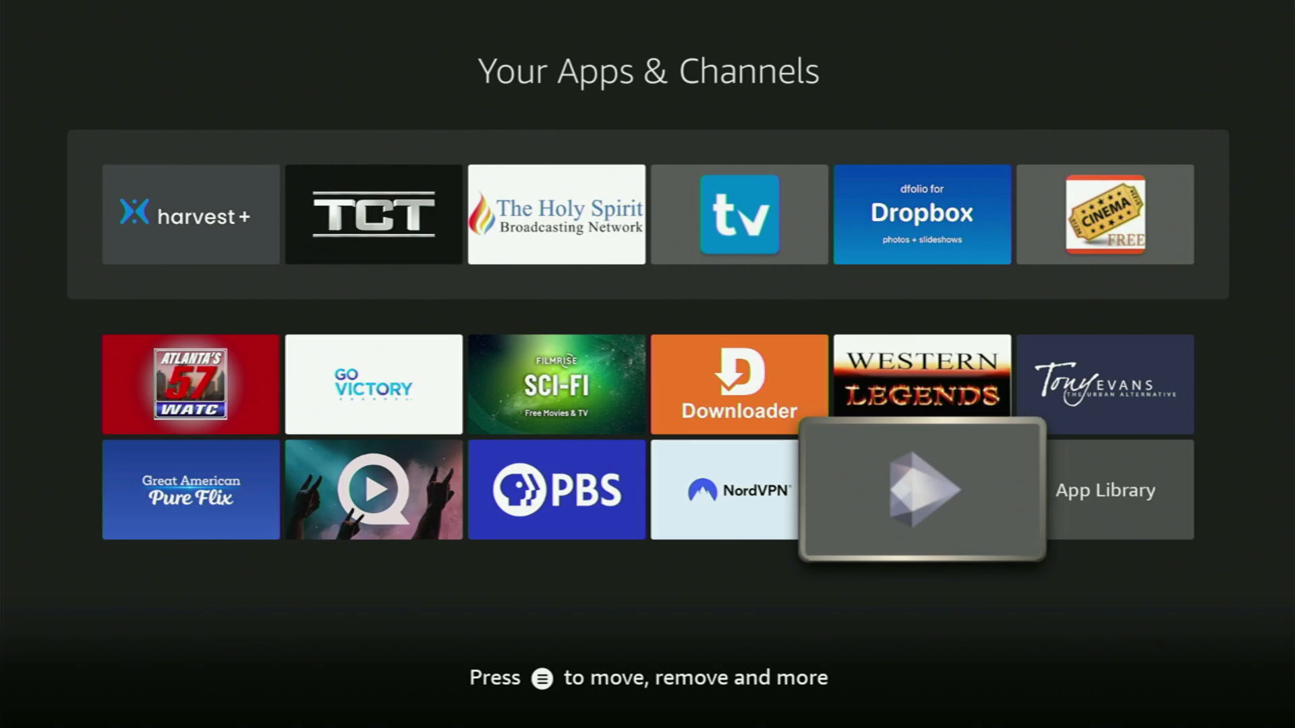
key(menu)
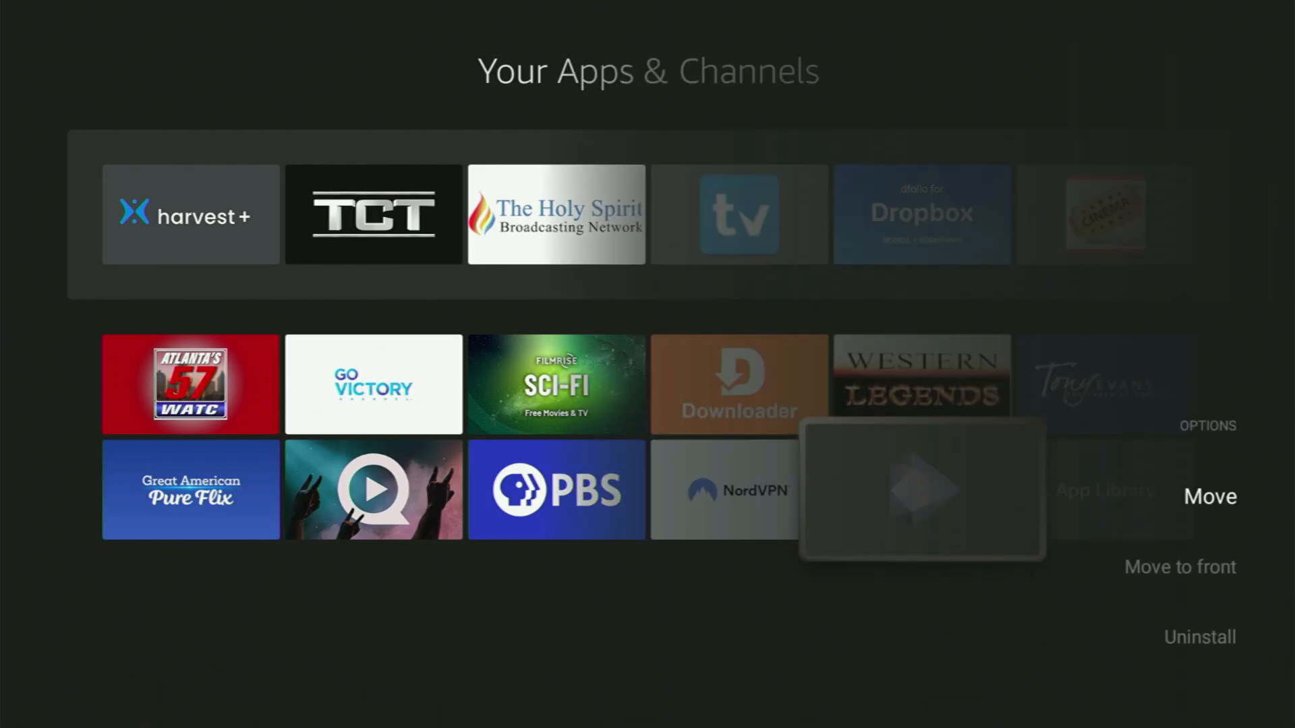
key(Down)
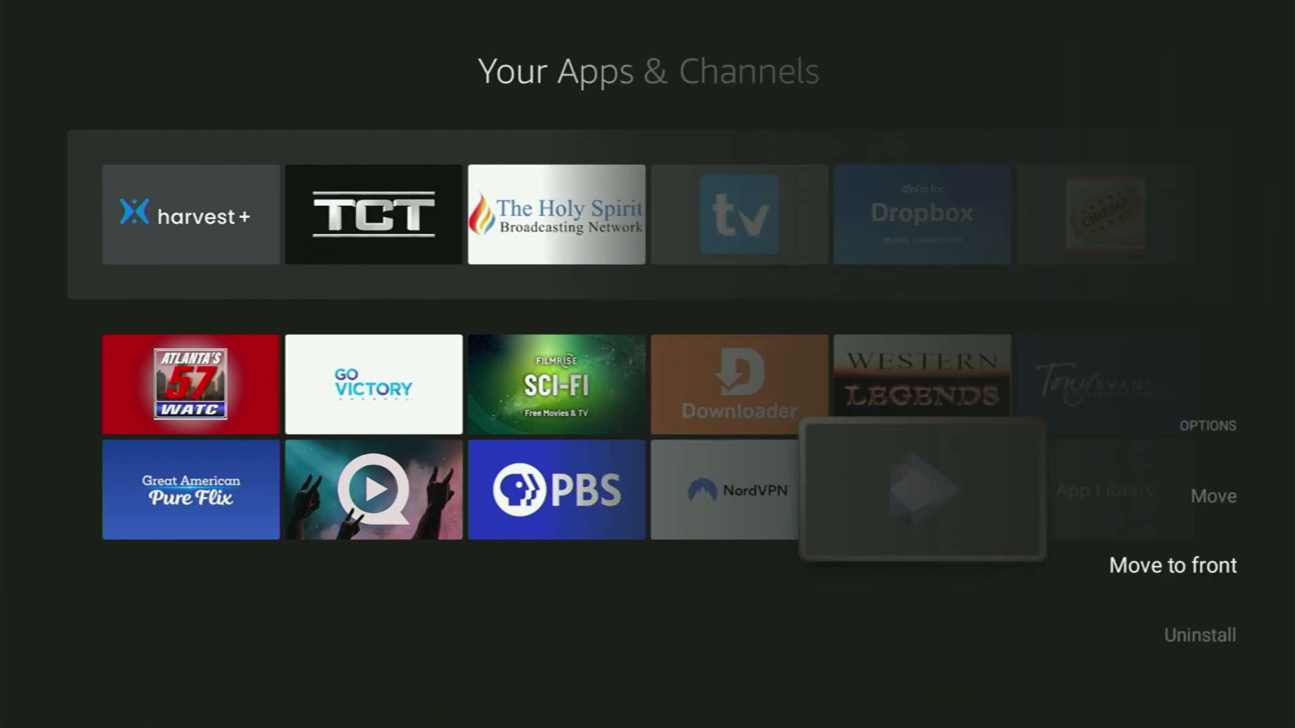